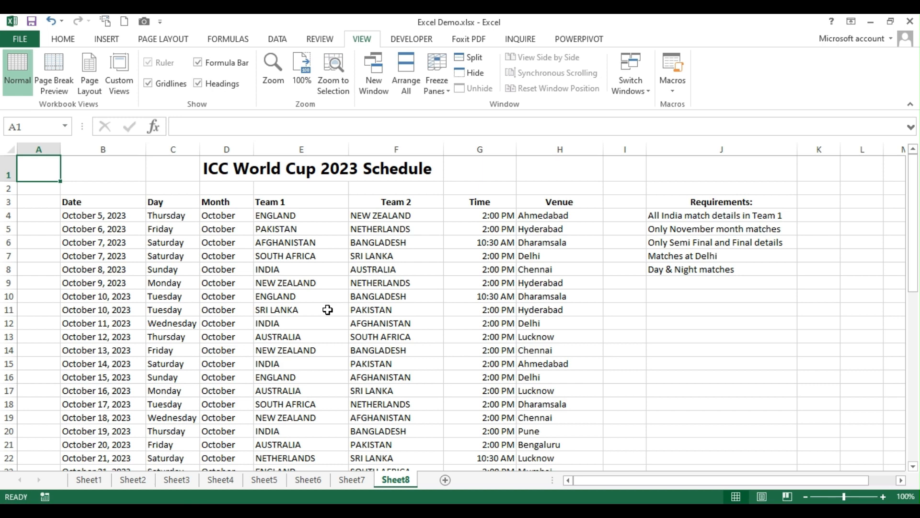
mouse_move(154, 141)
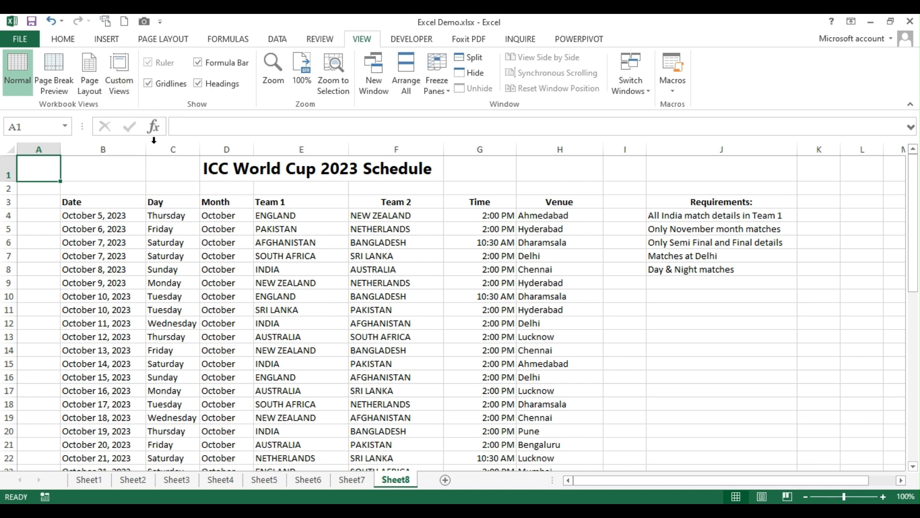
mouse_move(200, 296)
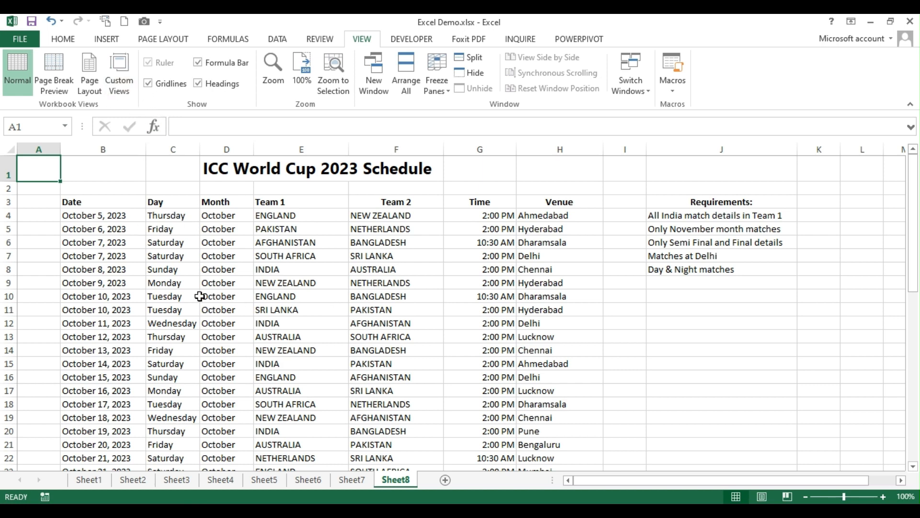
mouse_move(211, 178)
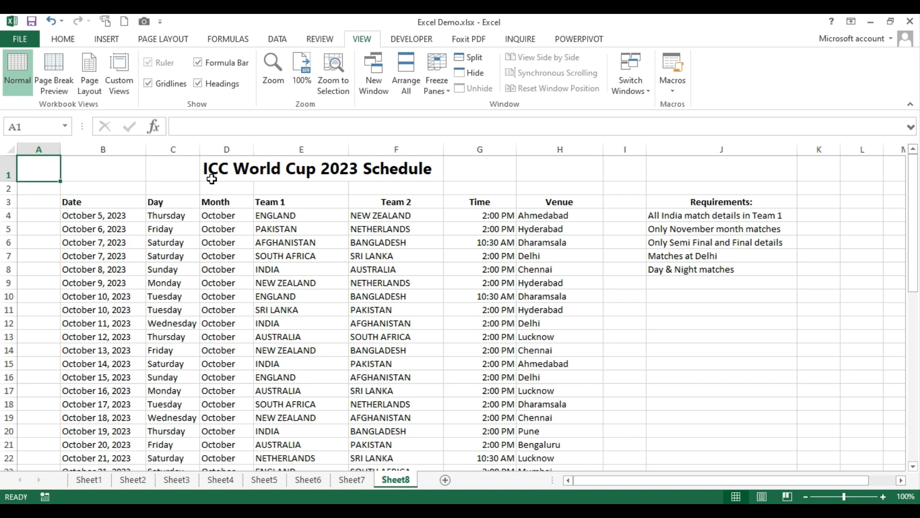
mouse_move(409, 340)
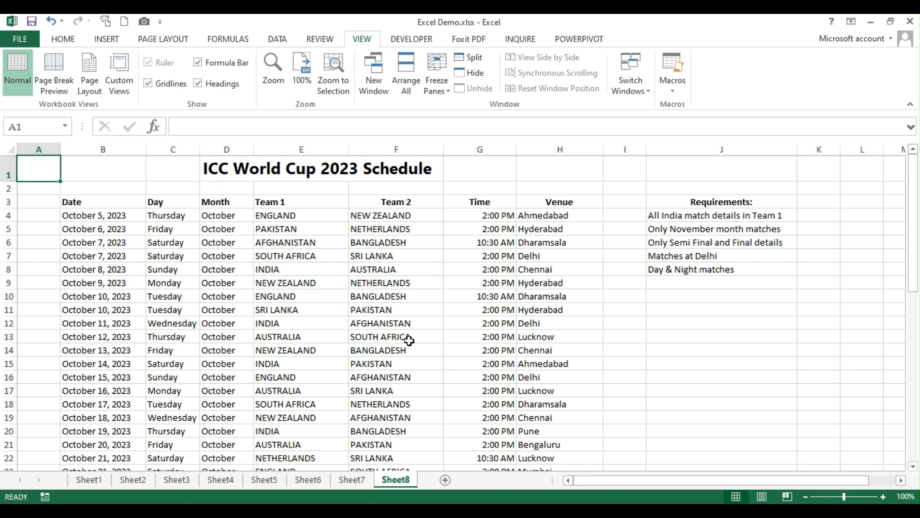
Step: Review the India and November-only requirements against the Team 1 and Month columns
left_click(721, 149)
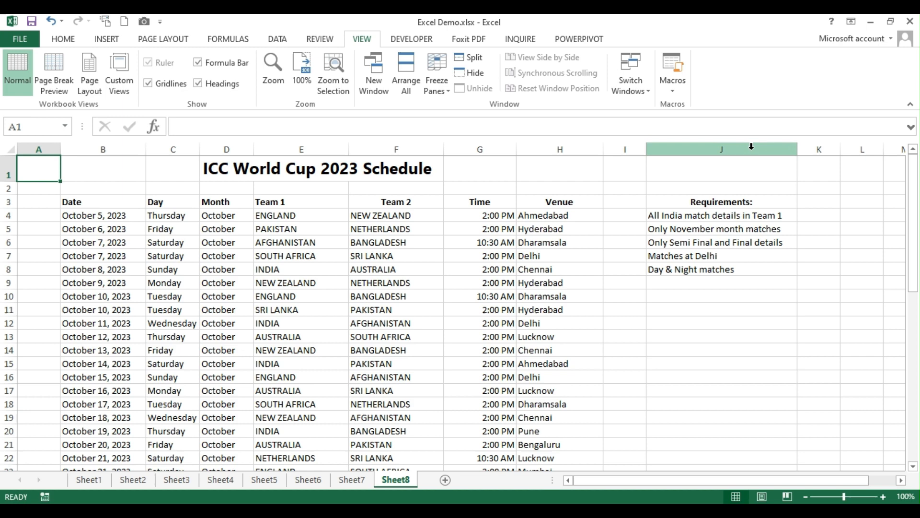
mouse_move(734, 297)
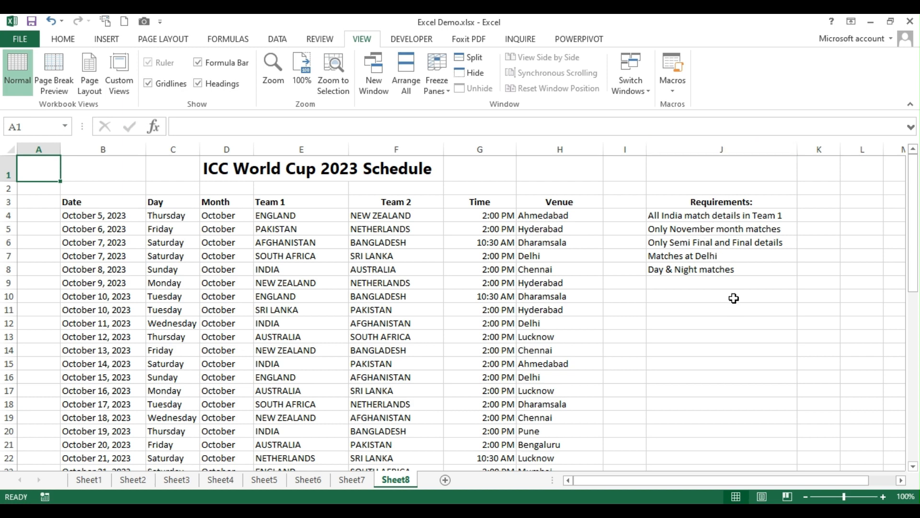
left_click(721, 215)
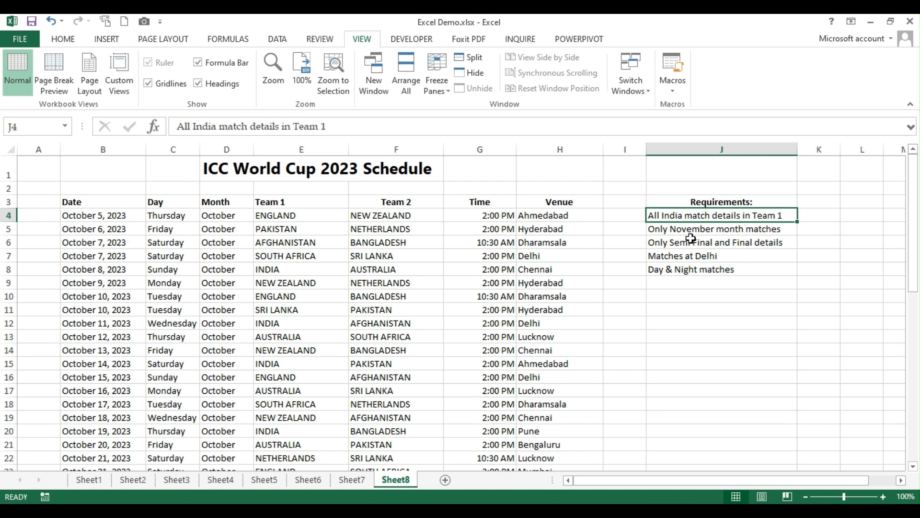
left_click(300, 149)
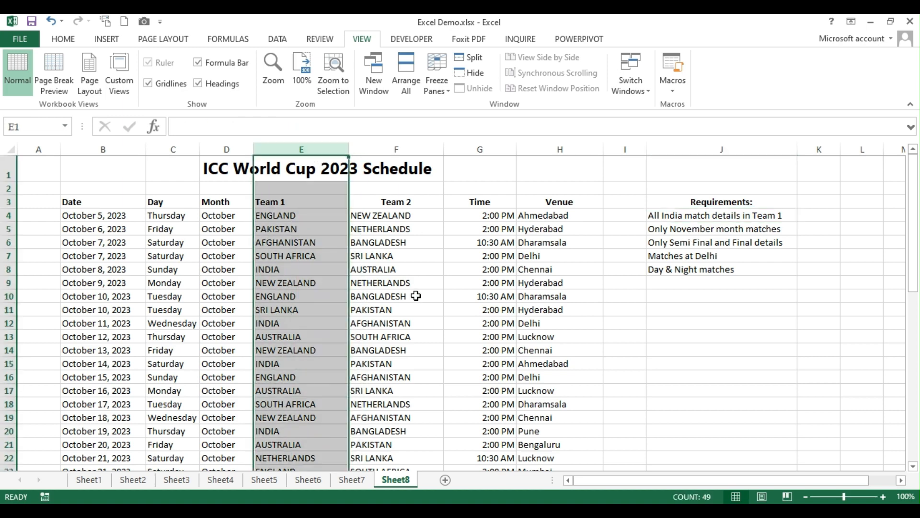
left_click(722, 228)
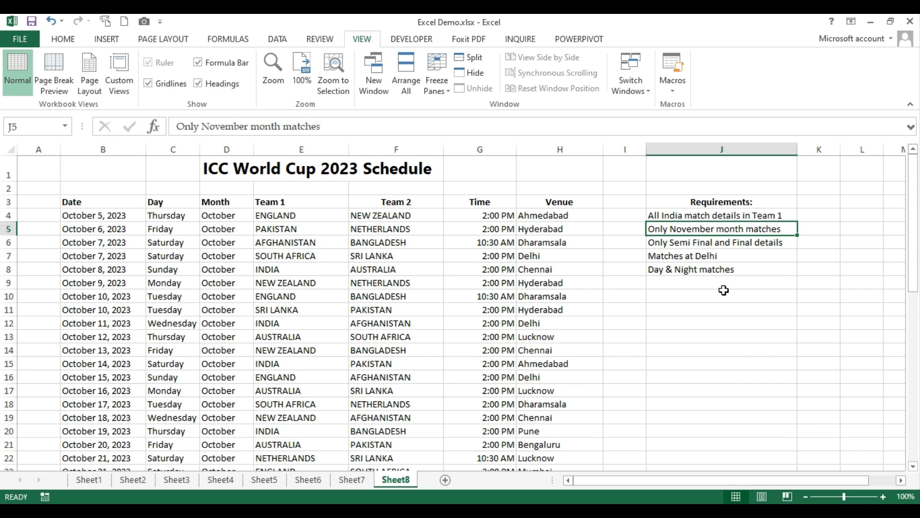
mouse_move(282, 265)
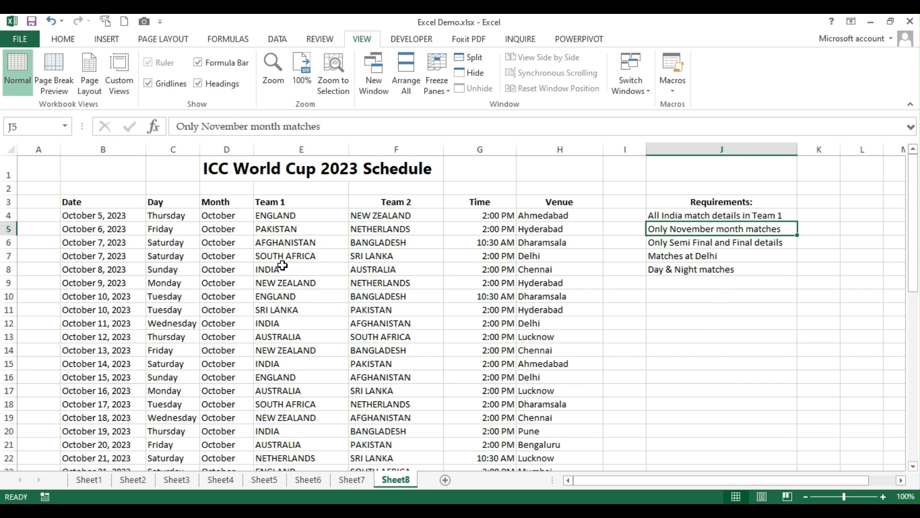
left_click(227, 229)
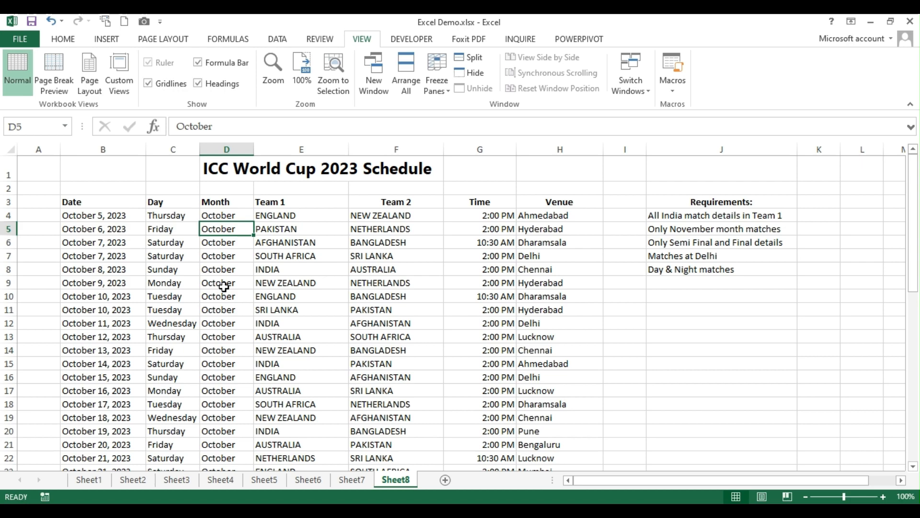
scroll("down", 3)
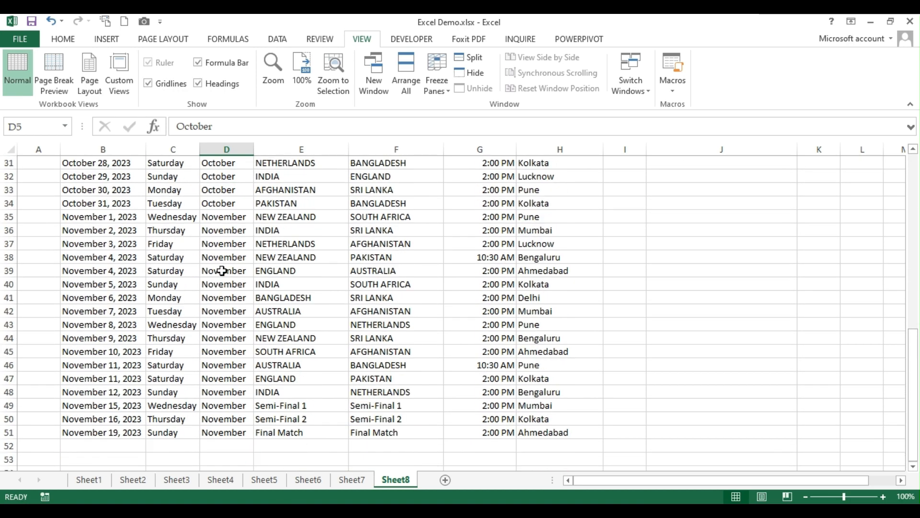
scroll("up", 3)
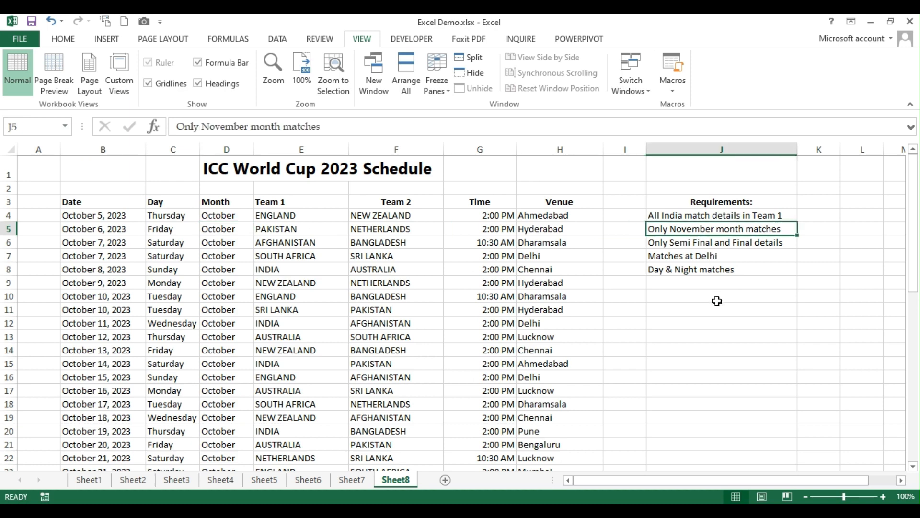
Step: Review the semi-final, Delhi and day-night requirements against the Time and Team 1 columns
left_click(721, 241)
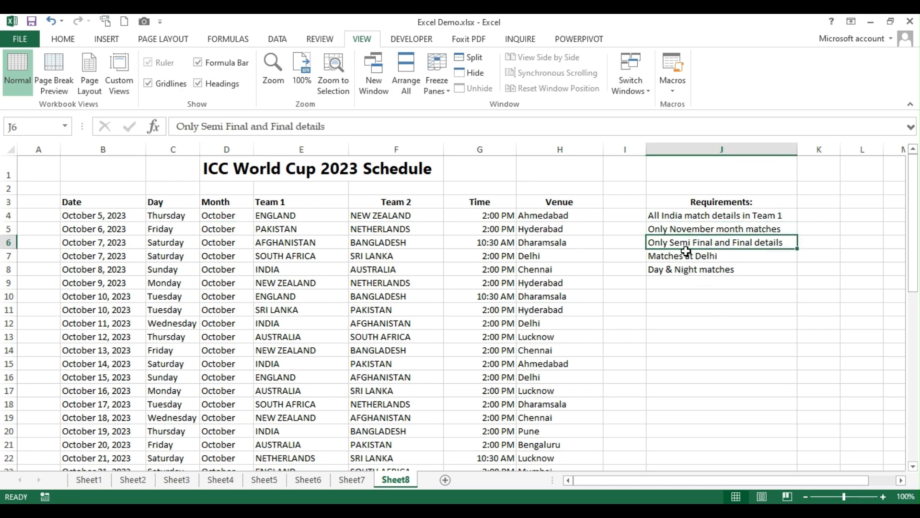
mouse_move(781, 352)
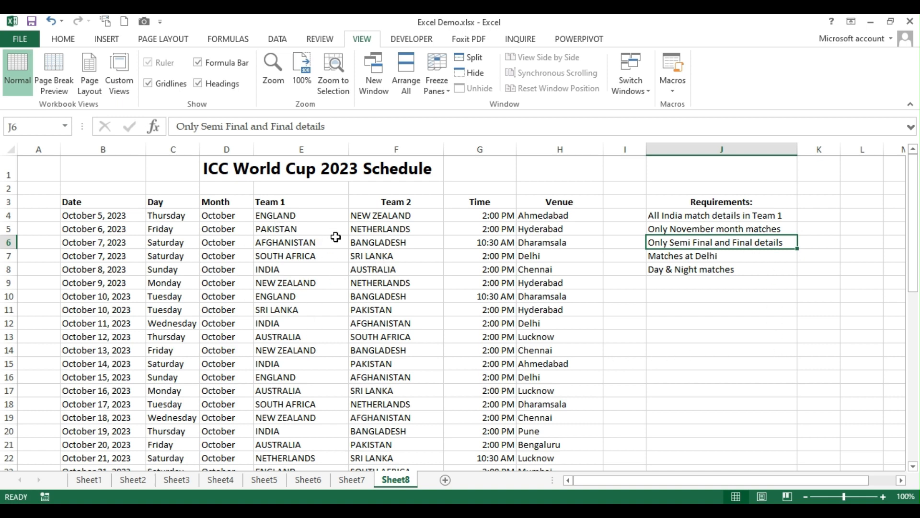
scroll("down", 3)
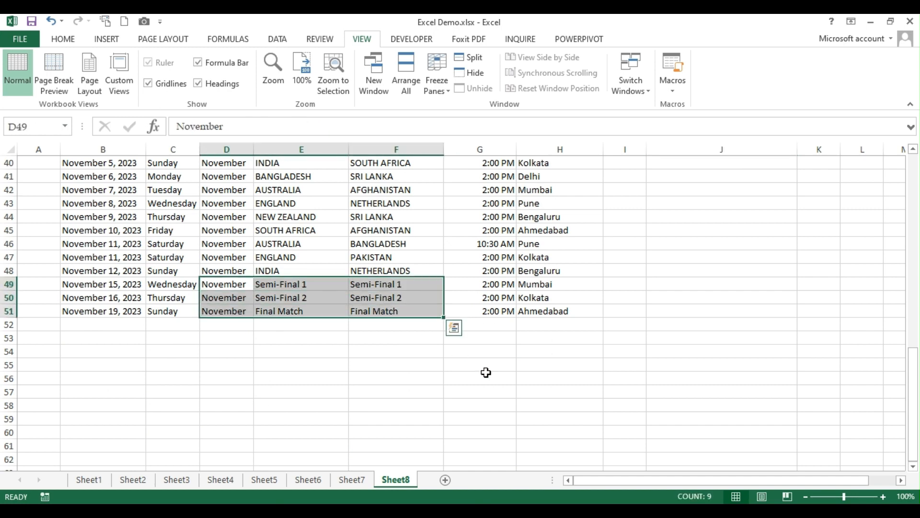
scroll("up", 3)
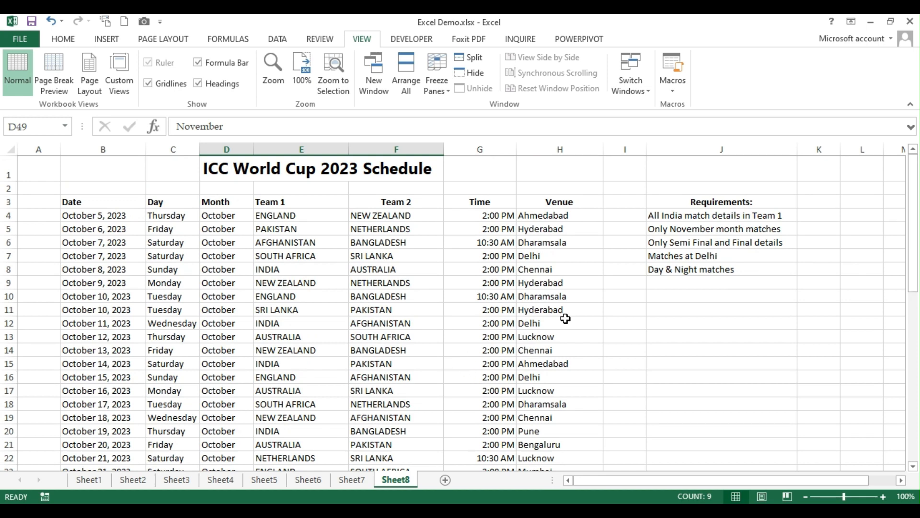
left_click(722, 255)
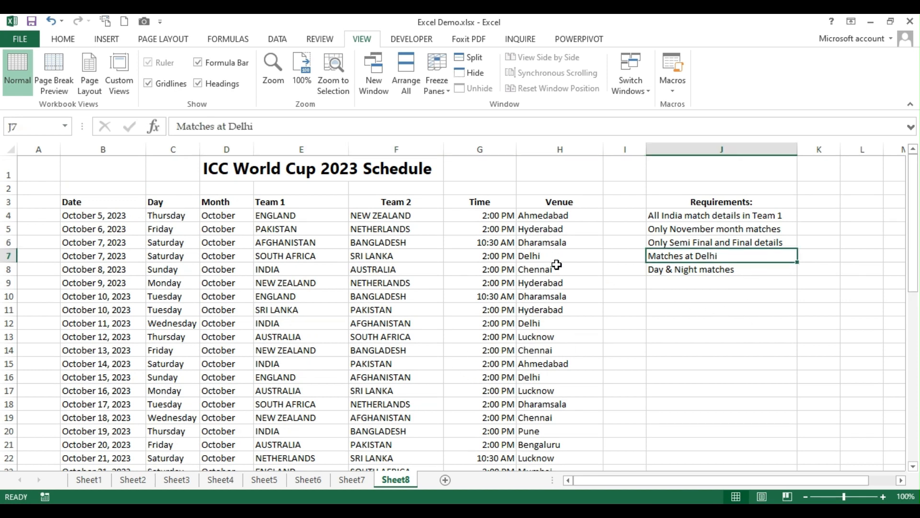
mouse_move(551, 255)
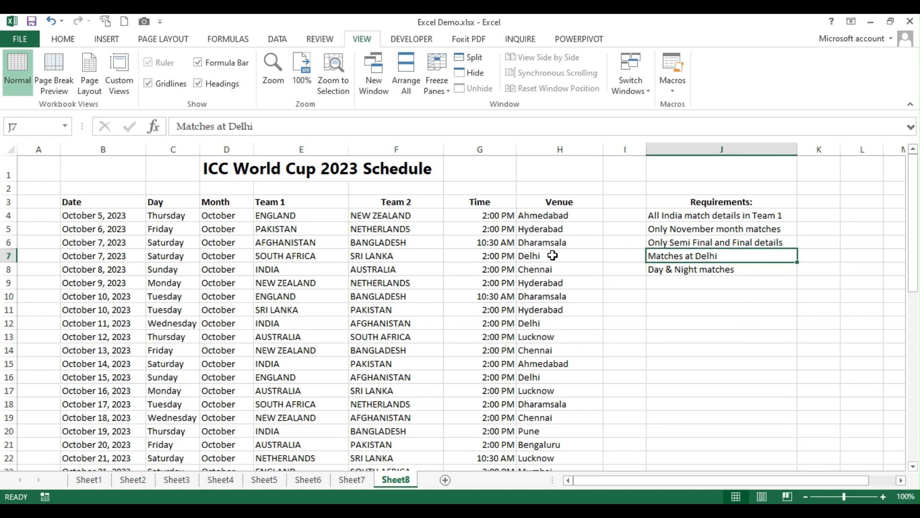
left_click(721, 269)
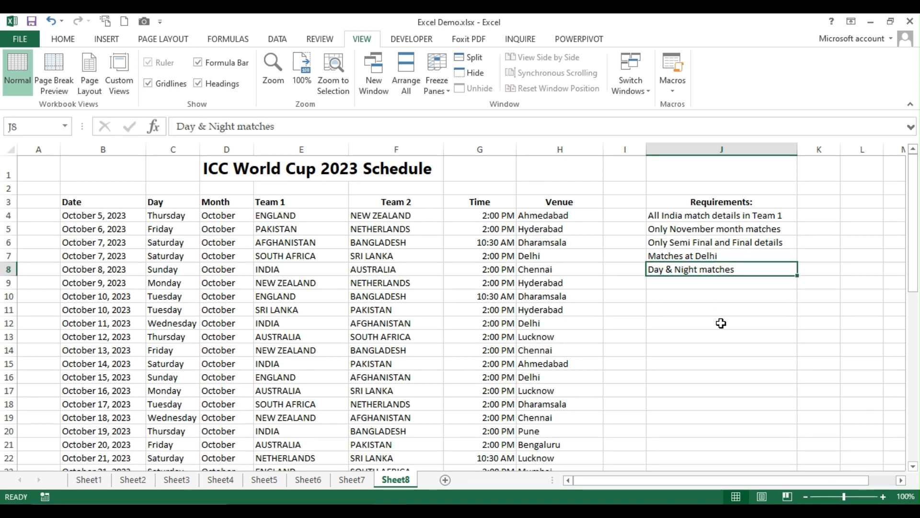
mouse_move(499, 230)
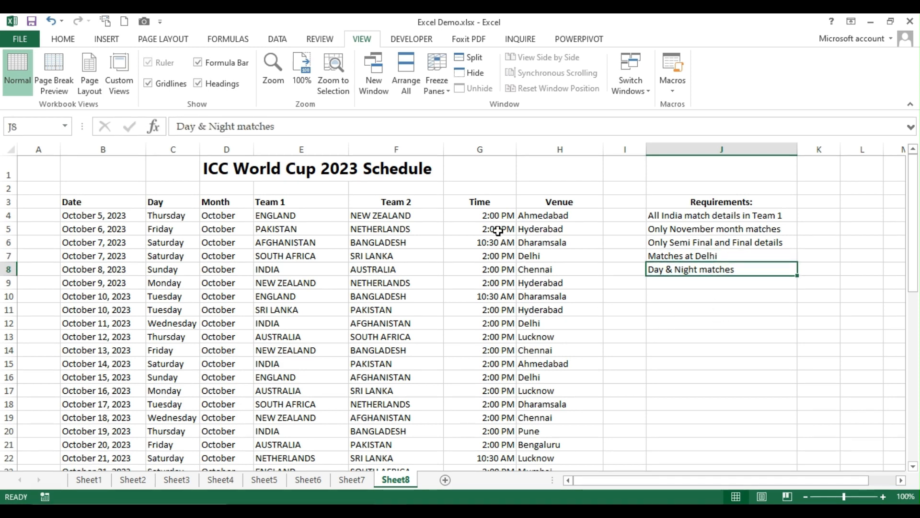
left_click(480, 229)
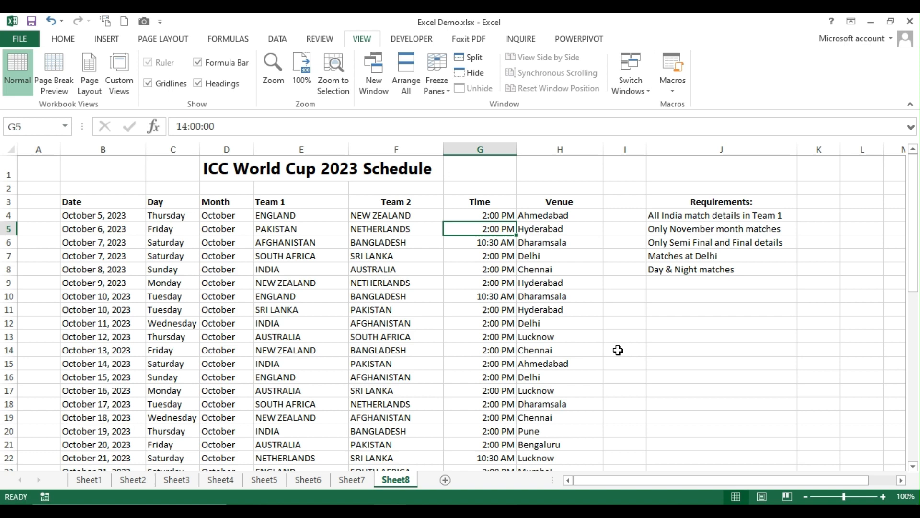
mouse_move(536, 328)
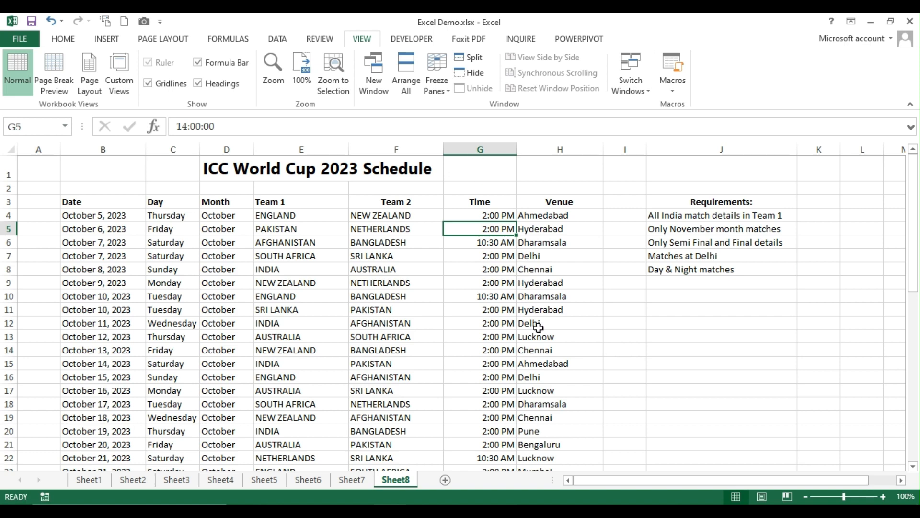
mouse_move(543, 327)
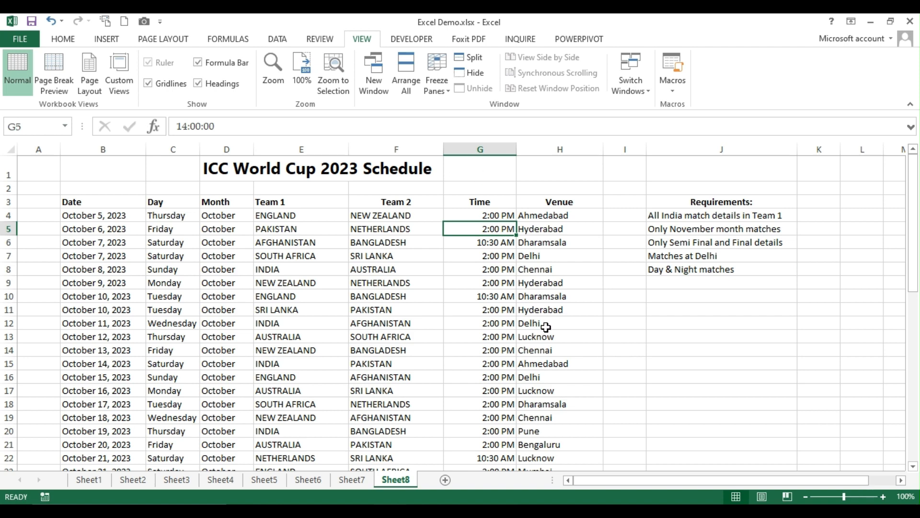
left_click(300, 269)
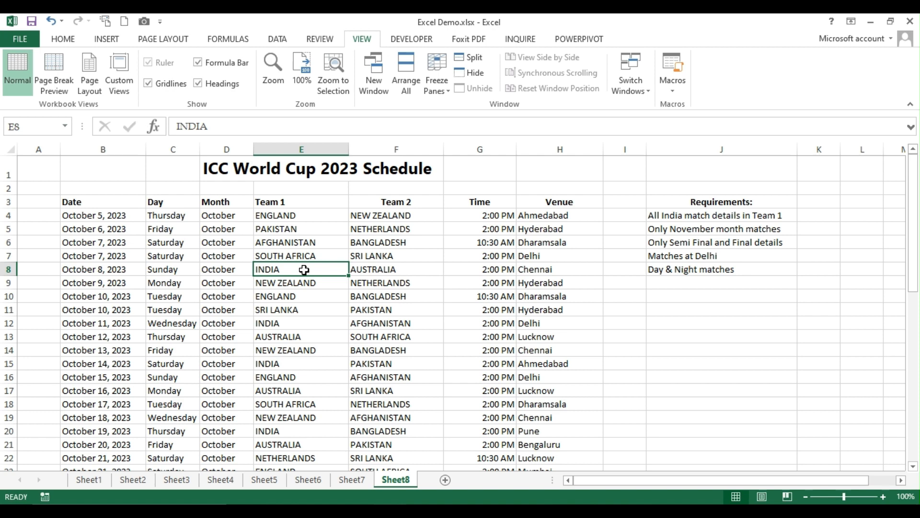
mouse_move(746, 371)
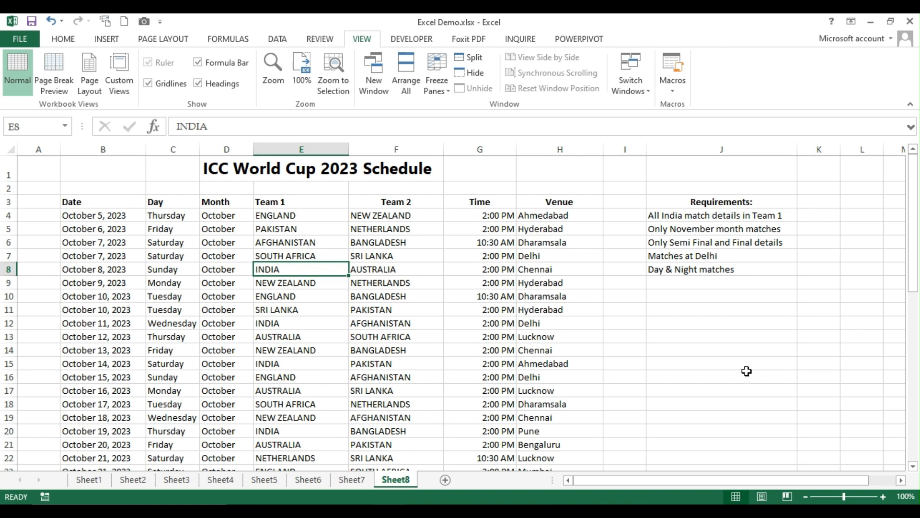
mouse_move(742, 343)
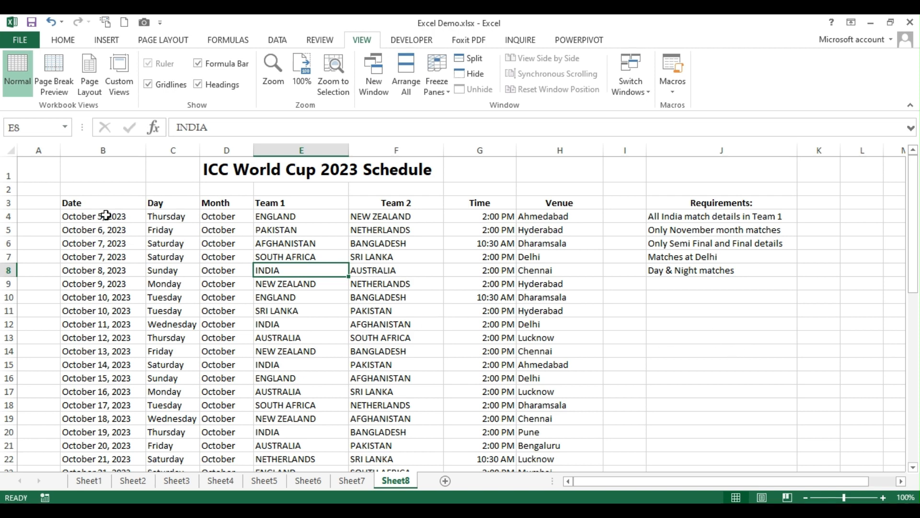
Step: Add a custom view named MASTER for the unfiltered schedule
left_click(39, 169)
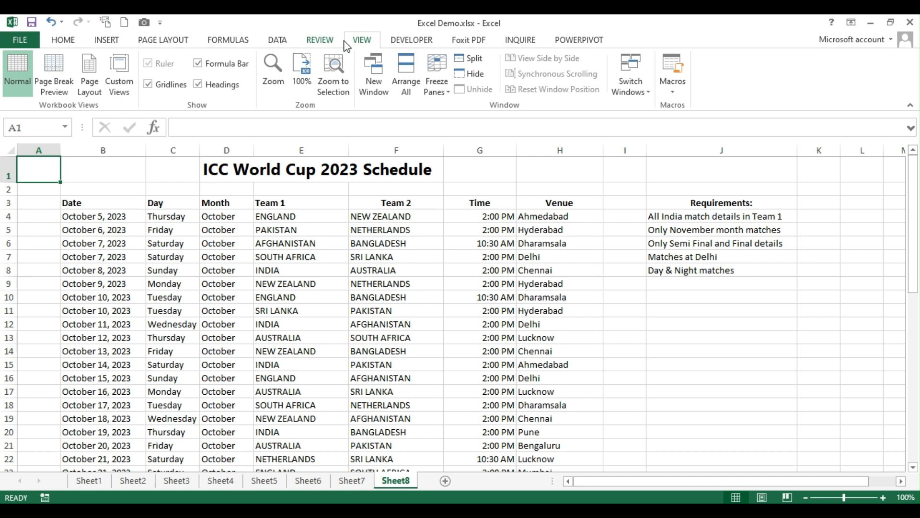
left_click(118, 75)
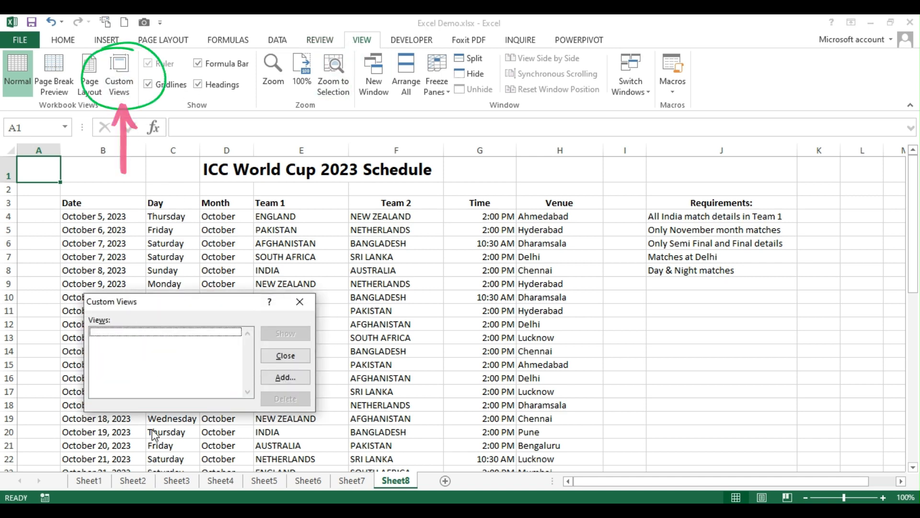
left_click(285, 377)
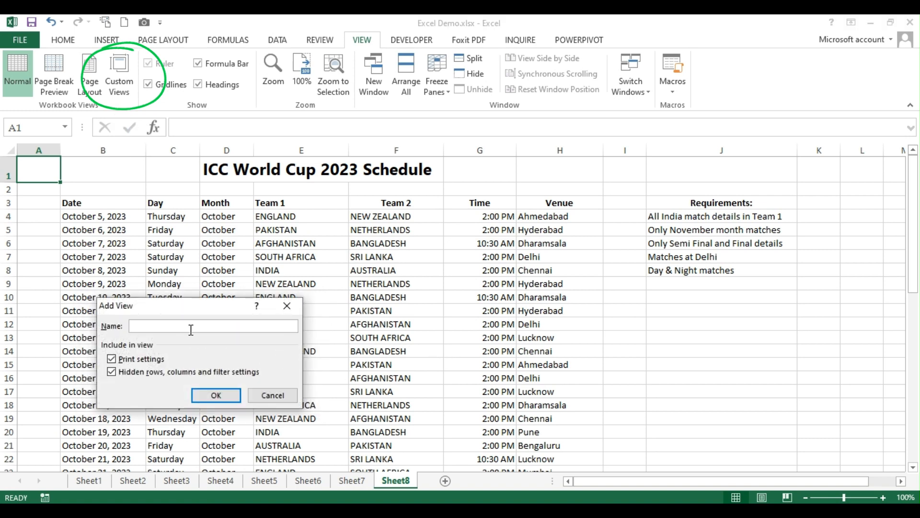
mouse_move(408, 196)
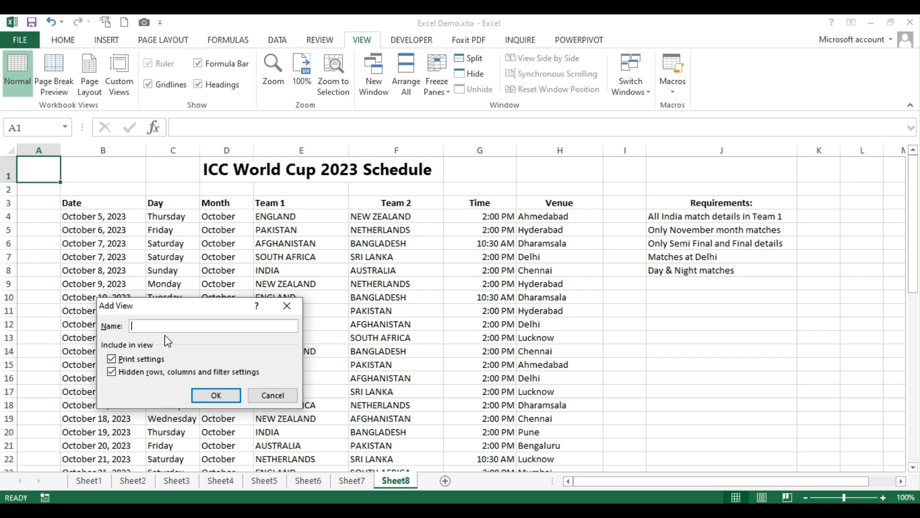
type("MASTER")
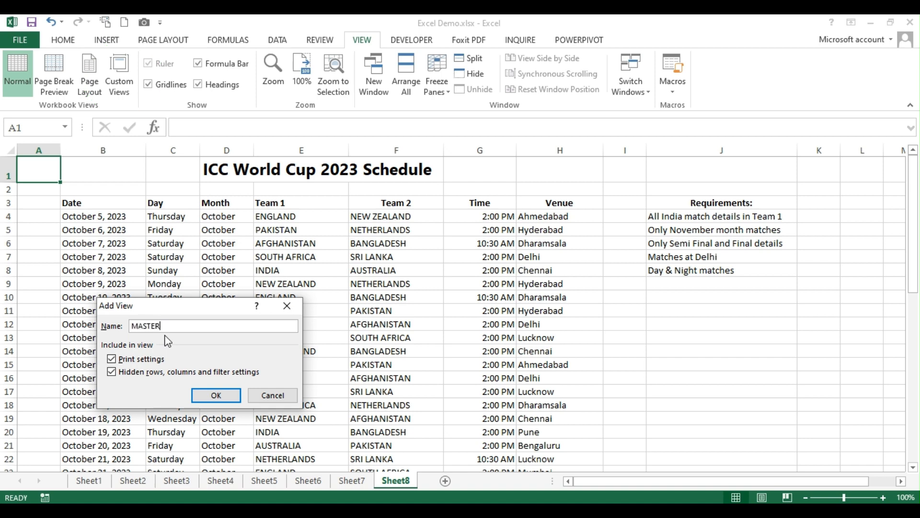
left_click(216, 395)
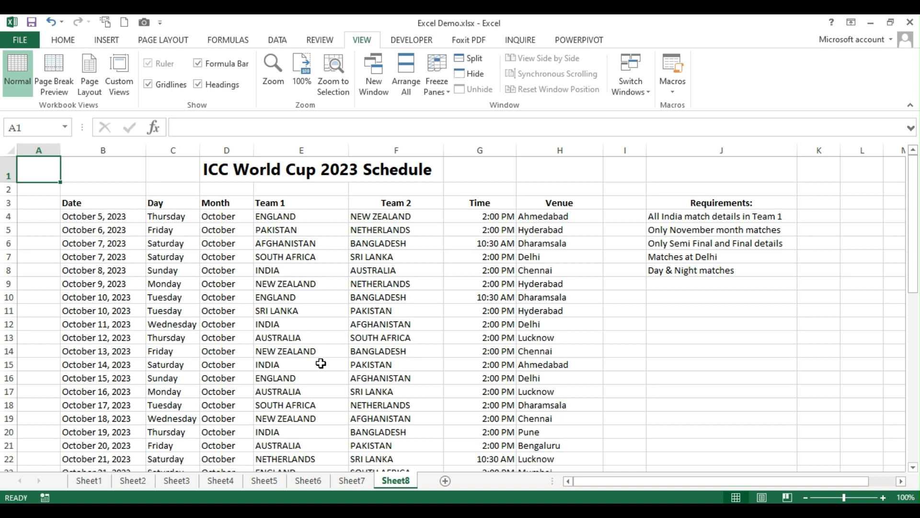
Step: Turn on header filters and restrict the Team 1 column to INDIA only
left_click(720, 214)
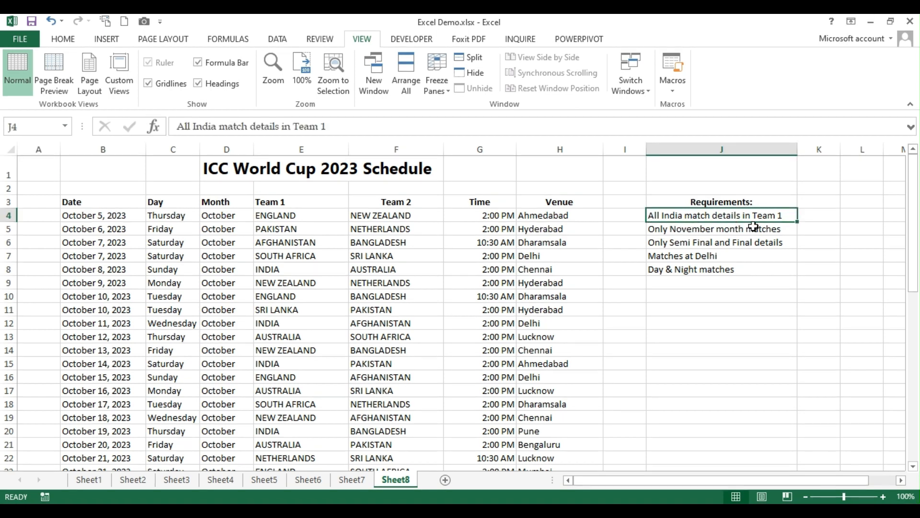
left_click(301, 201)
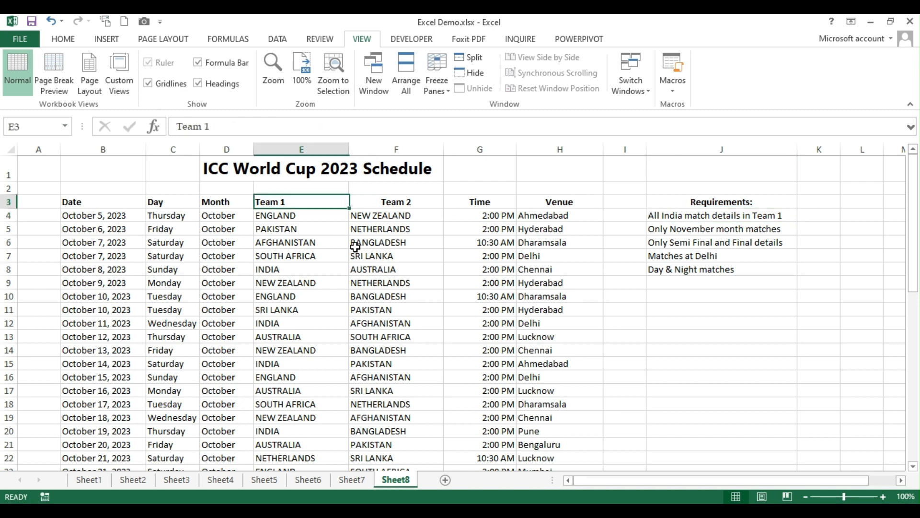
left_click(277, 39)
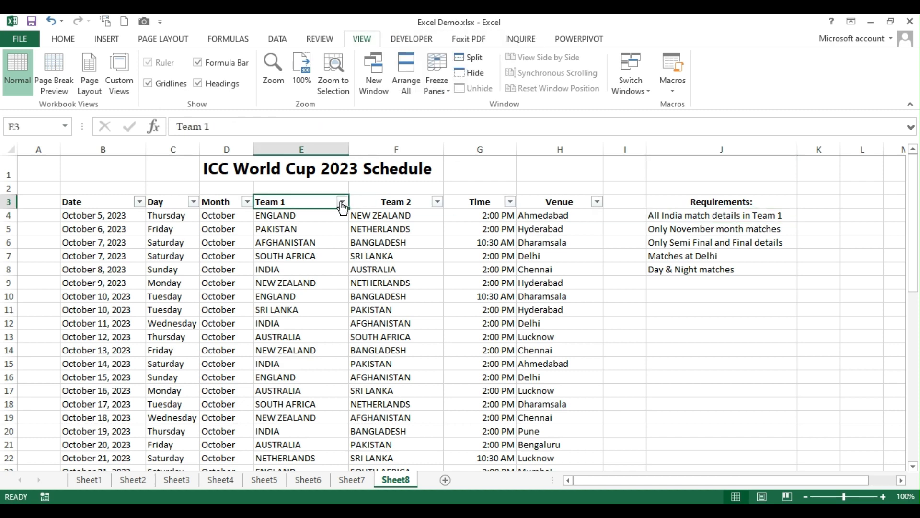
left_click(342, 201)
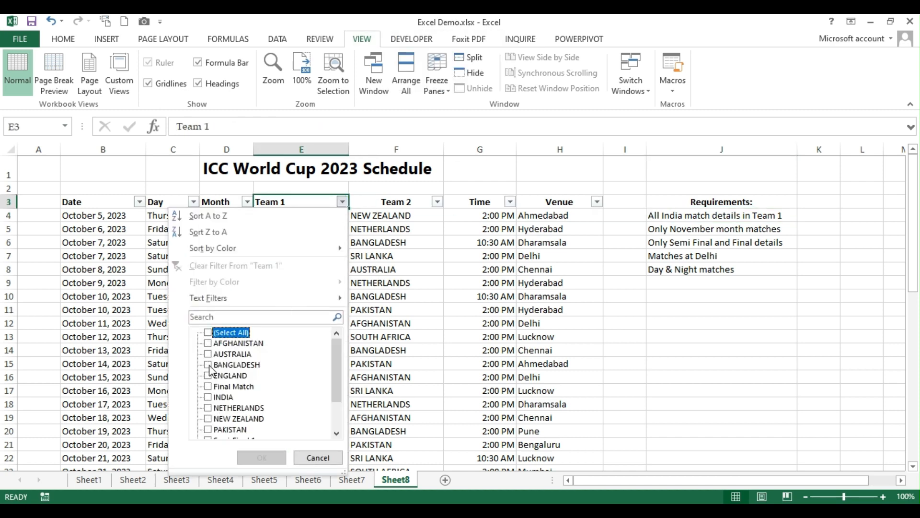
left_click(207, 397)
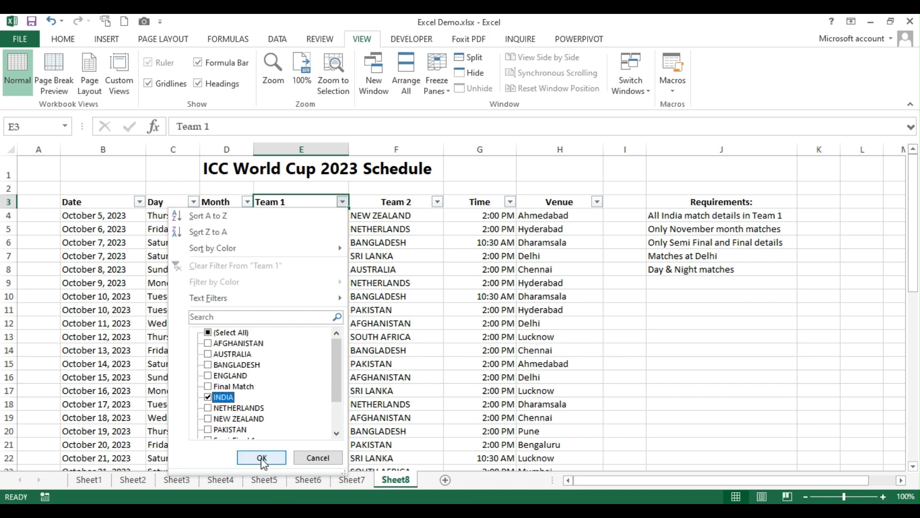
left_click(261, 457)
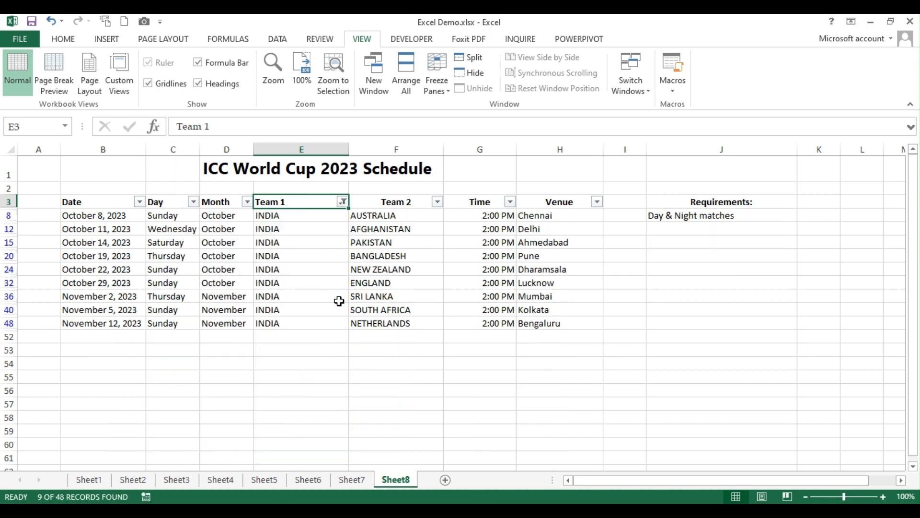
mouse_move(507, 211)
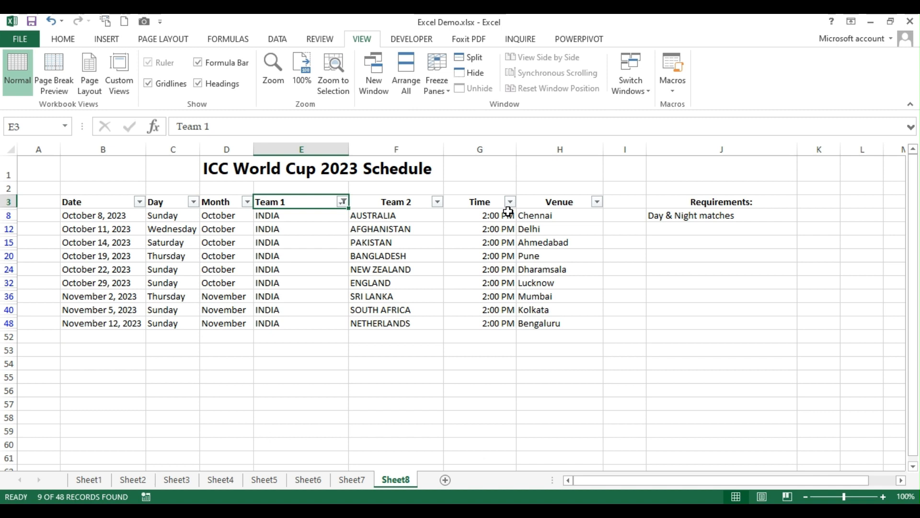
mouse_move(623, 267)
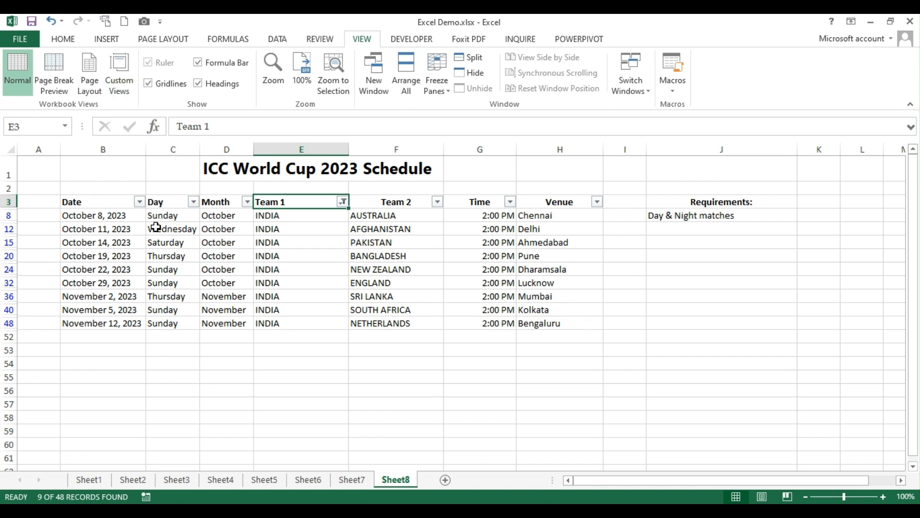
mouse_move(587, 332)
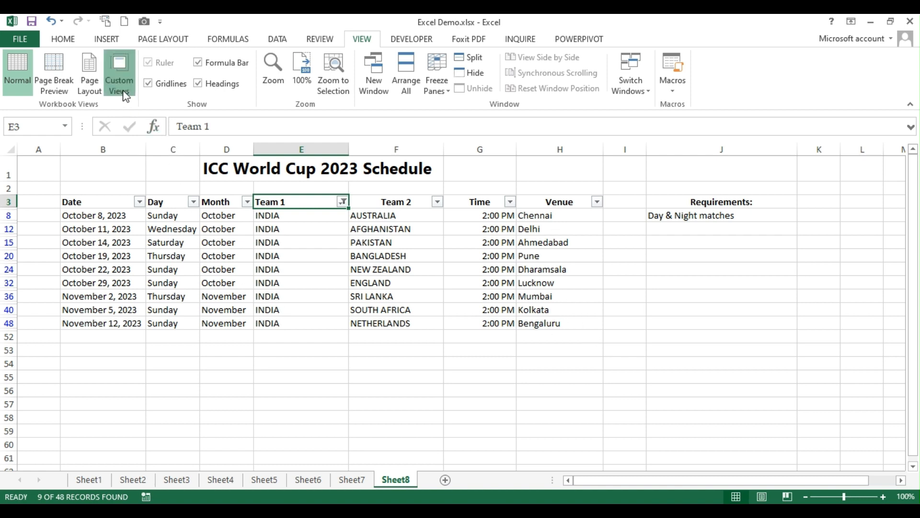
Step: Add a custom view named INDIA for the India-only filtered sheet
left_click(118, 73)
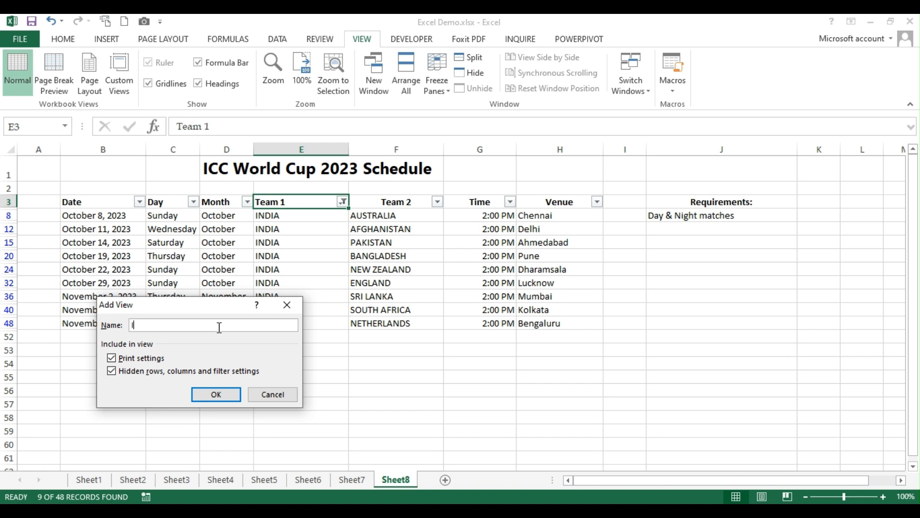
type("INDIA")
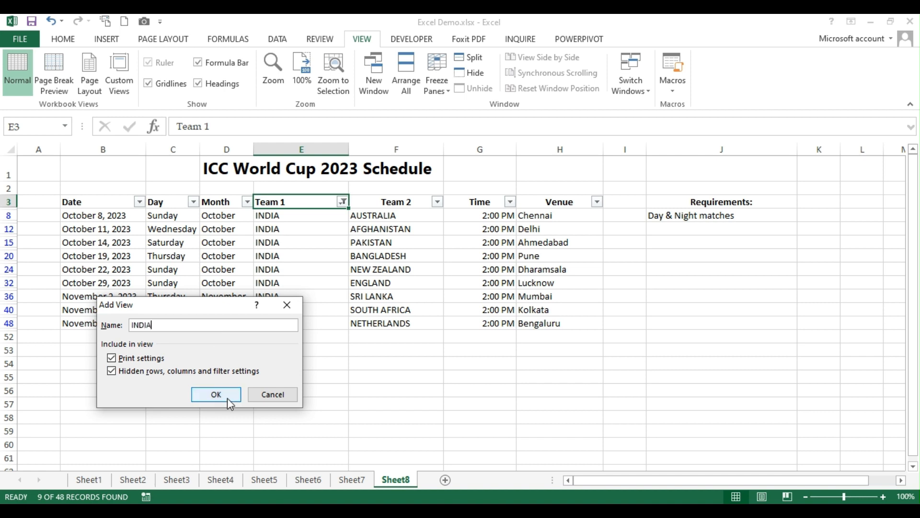
left_click(215, 394)
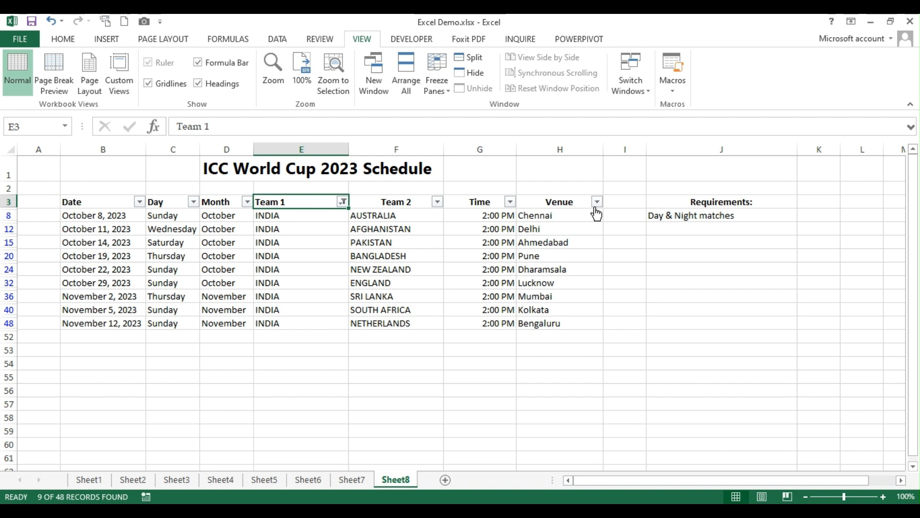
mouse_move(287, 246)
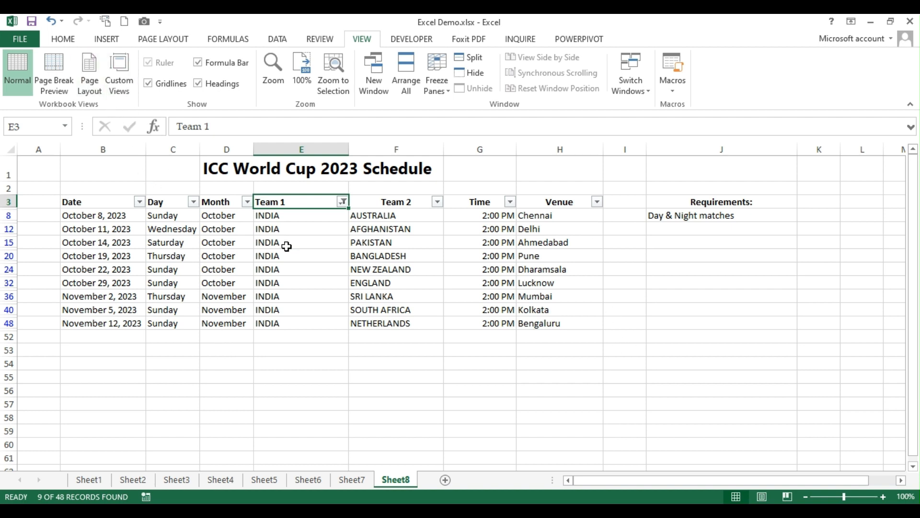
mouse_move(342, 201)
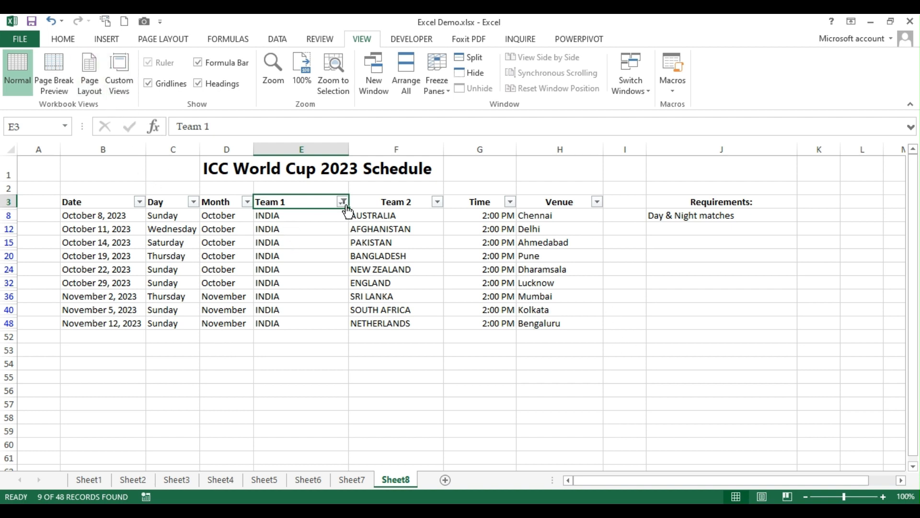
Step: Clear the Team 1 filter and filter the Month column to November
left_click(342, 201)
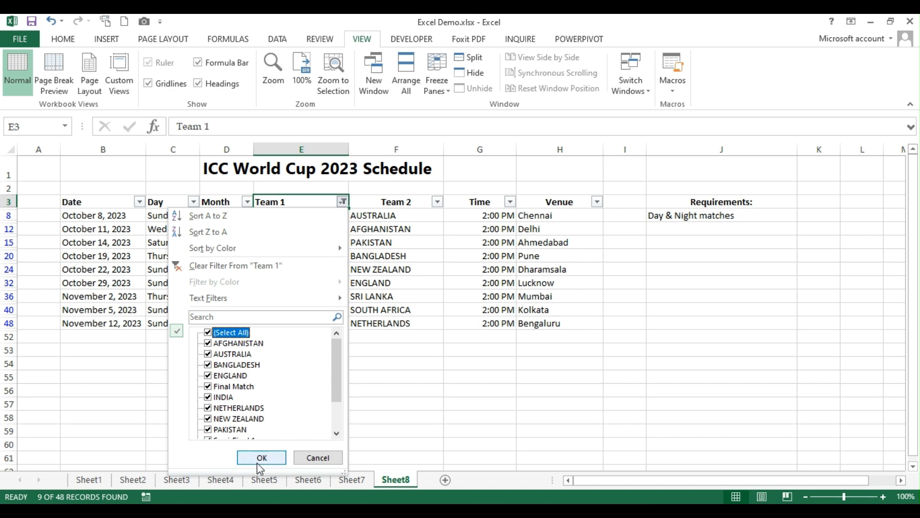
left_click(261, 457)
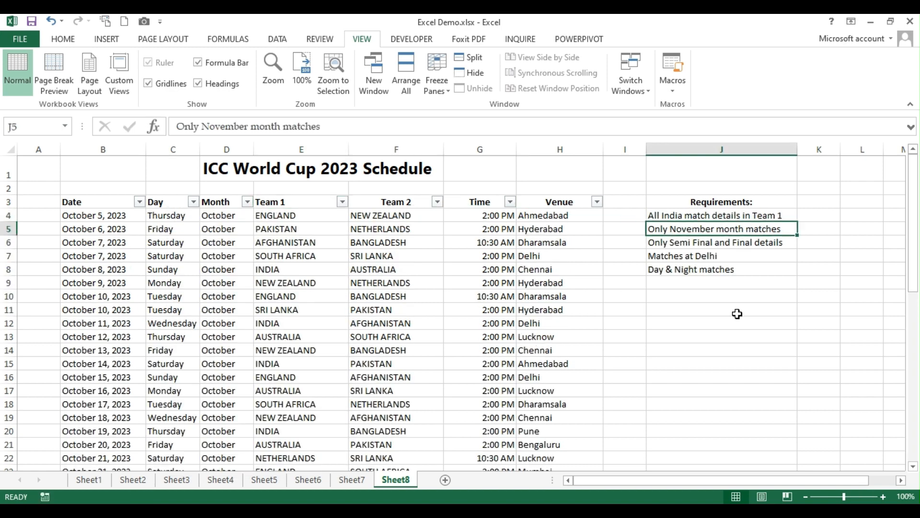
mouse_move(782, 329)
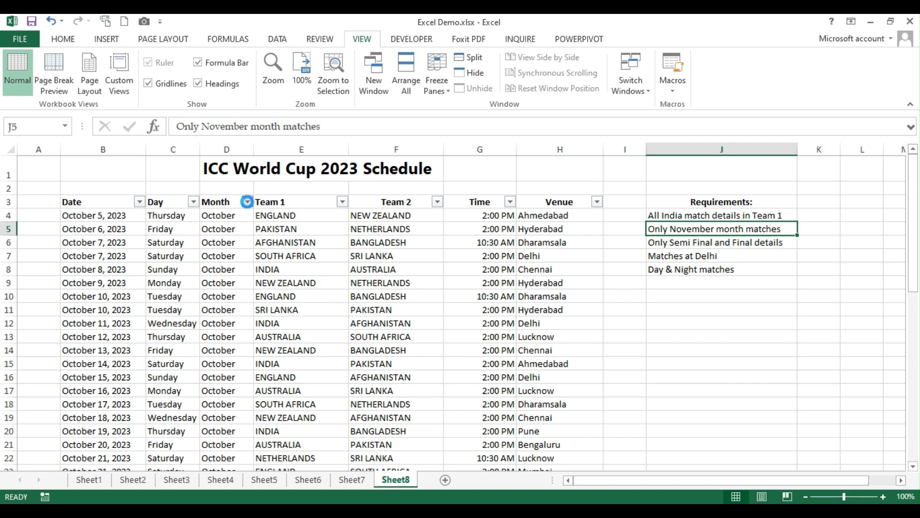
left_click(247, 201)
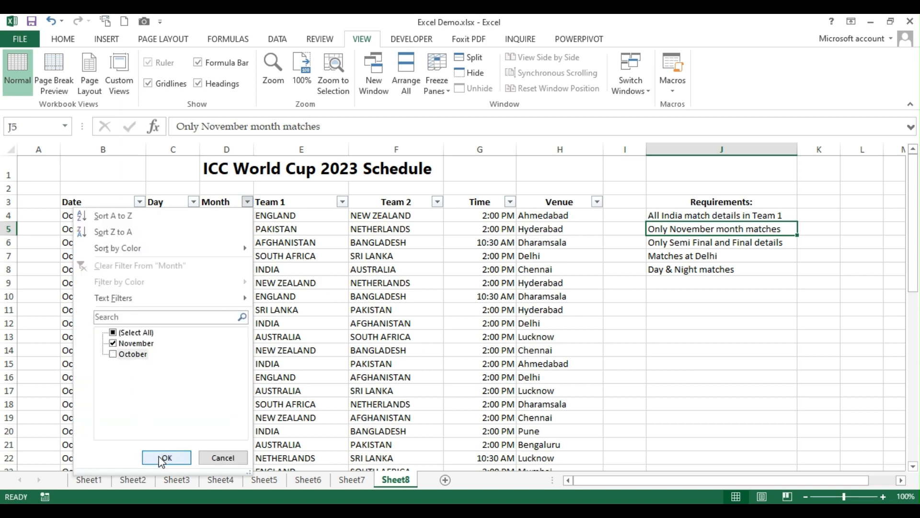
left_click(167, 457)
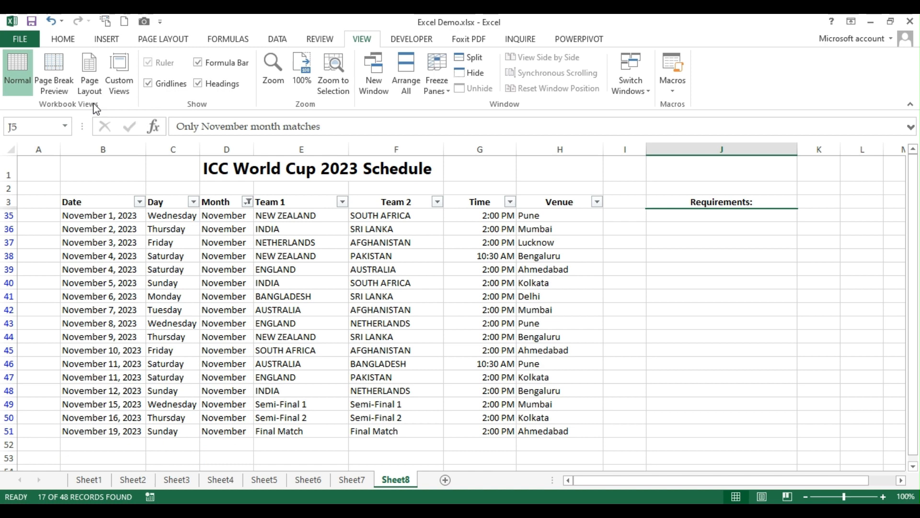
mouse_move(119, 73)
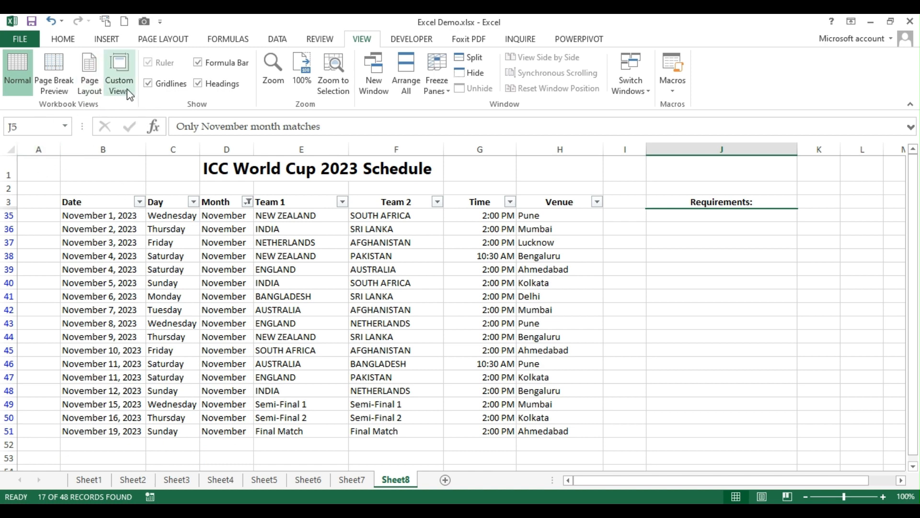
Step: Save the November layout as custom view NOV, then reselect all months
left_click(118, 72)
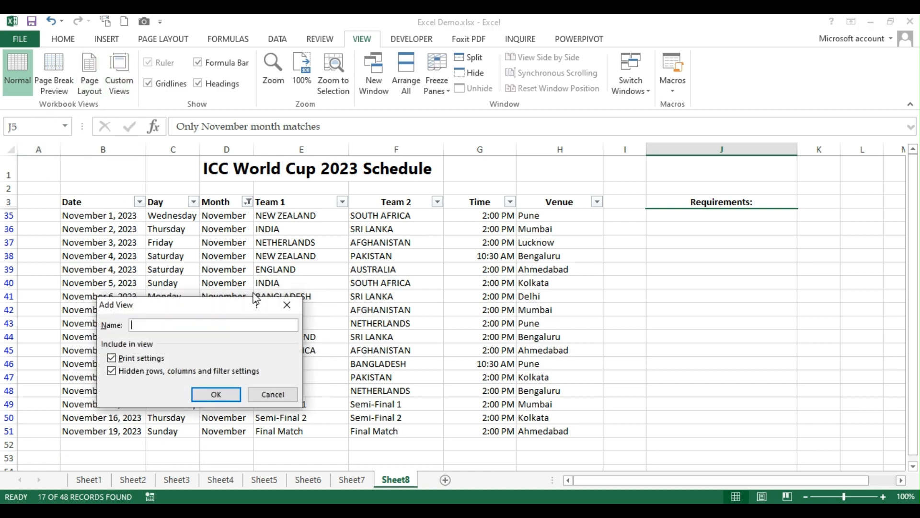
type("NO")
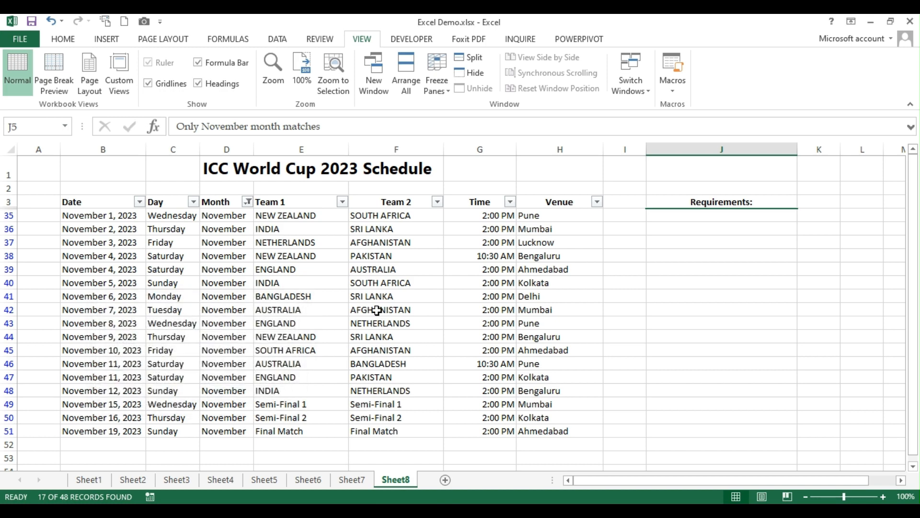
left_click(247, 201)
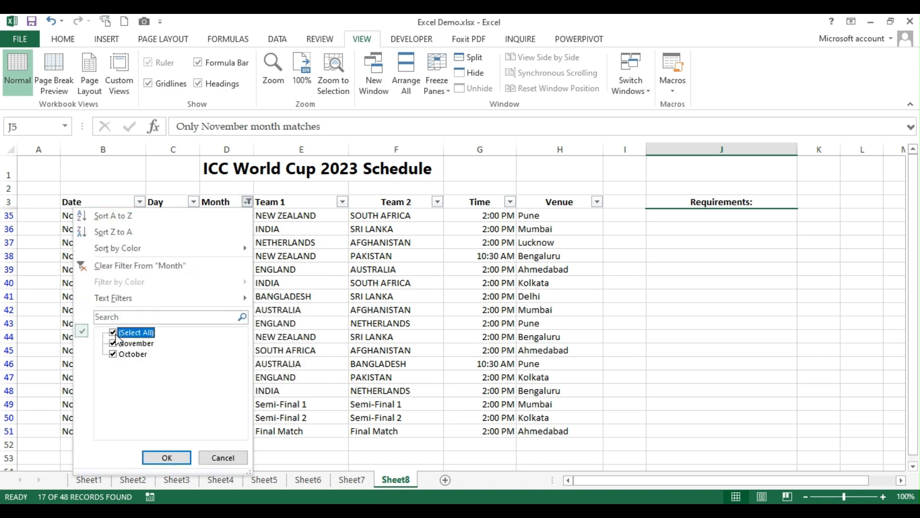
left_click(167, 457)
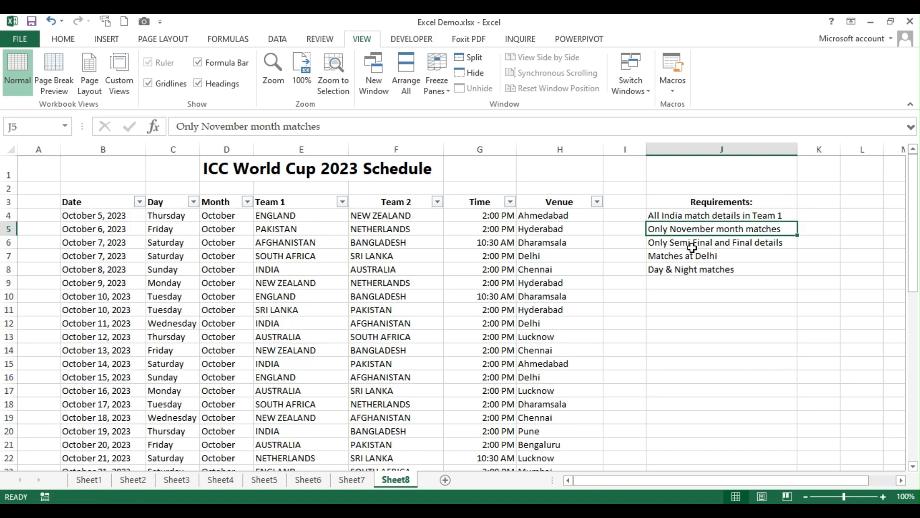
Step: Hide rows 4–48 so only the semi-finals and final remain visible
left_click(721, 241)
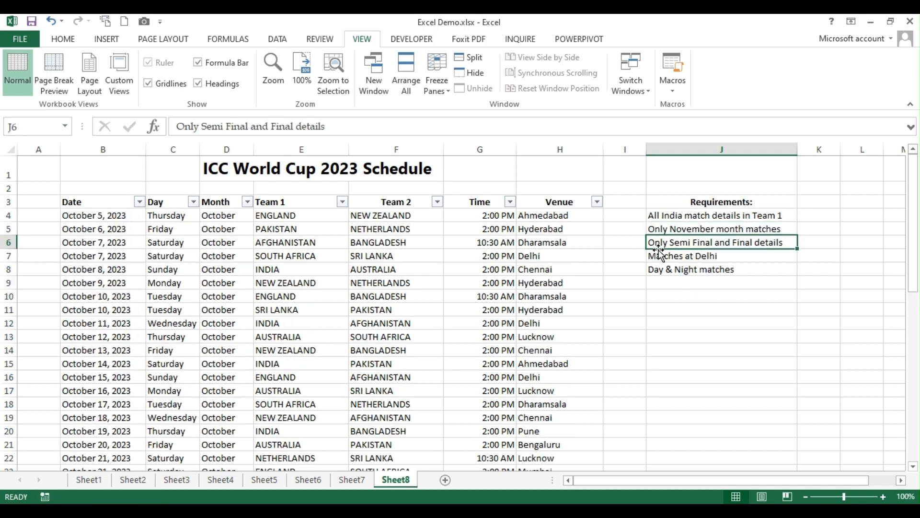
mouse_move(759, 255)
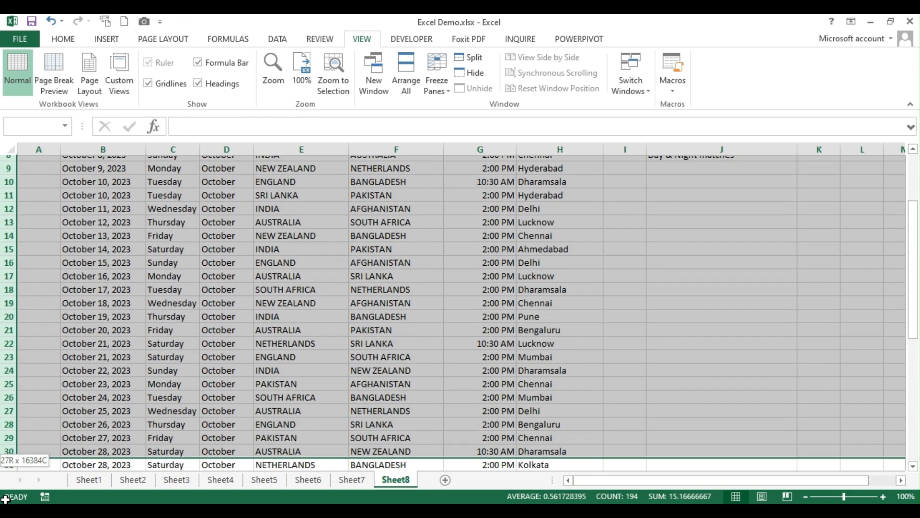
scroll("down", 3)
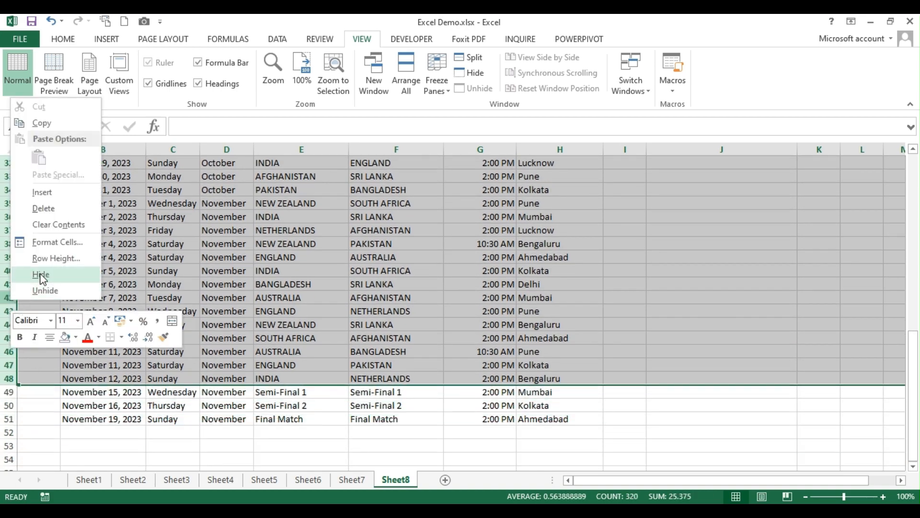
left_click(41, 275)
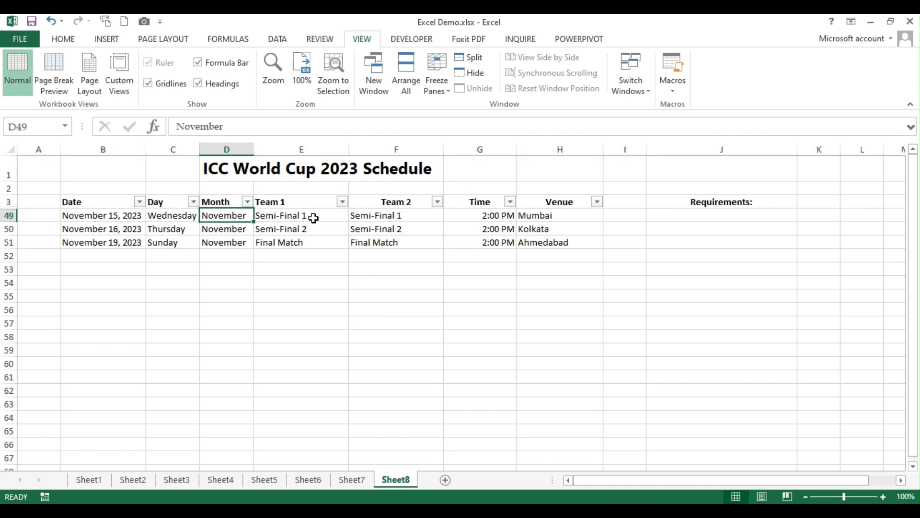
mouse_move(289, 254)
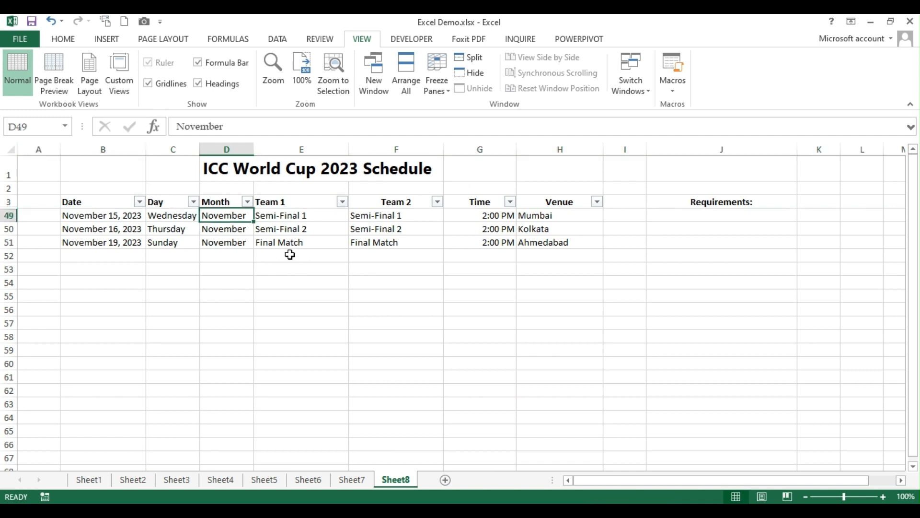
Step: Save the semi-finals-and-final layout as custom view SEMI
left_click(119, 71)
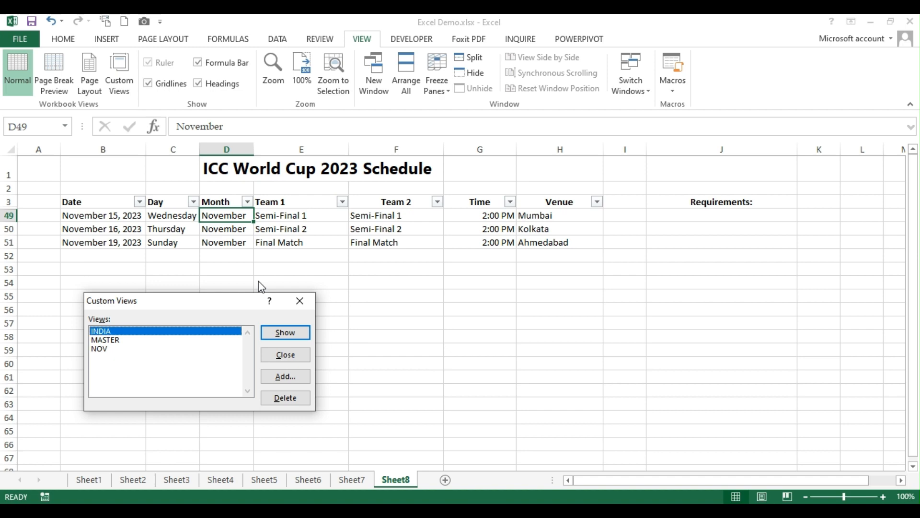
left_click(285, 376)
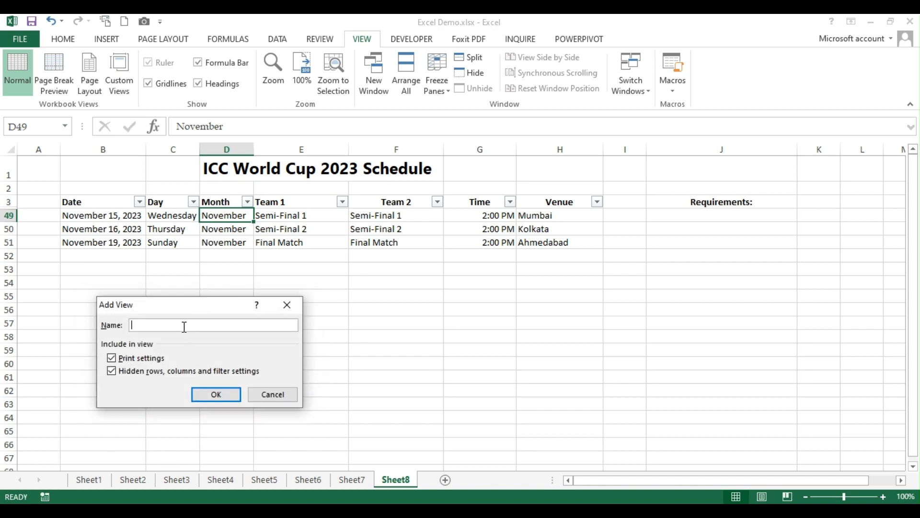
type("SEMI")
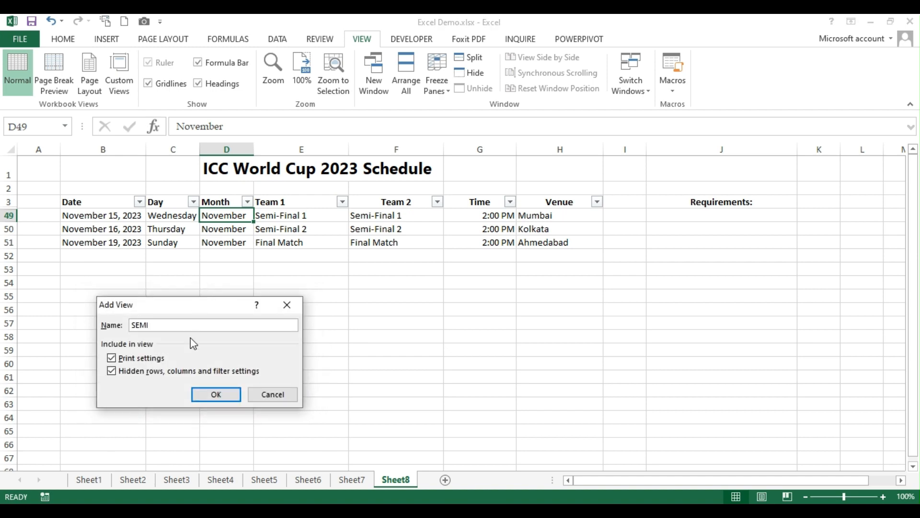
left_click(216, 394)
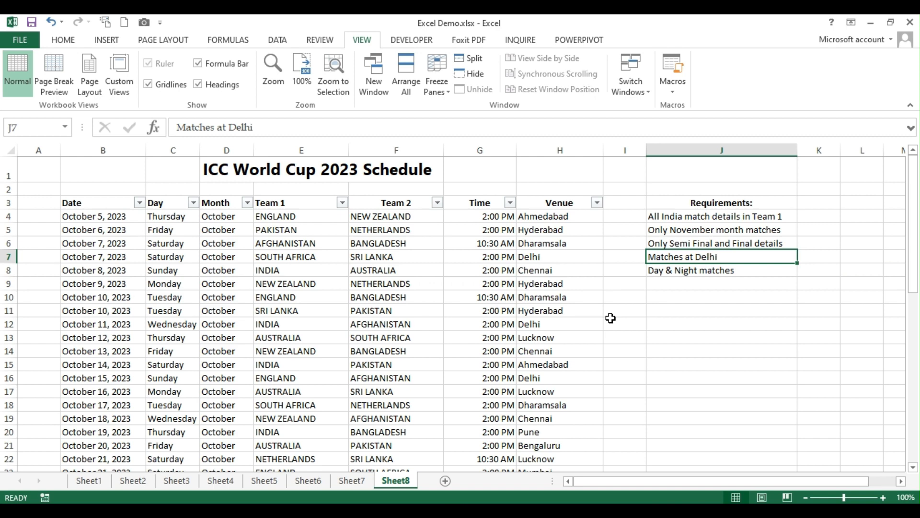
mouse_move(715, 300)
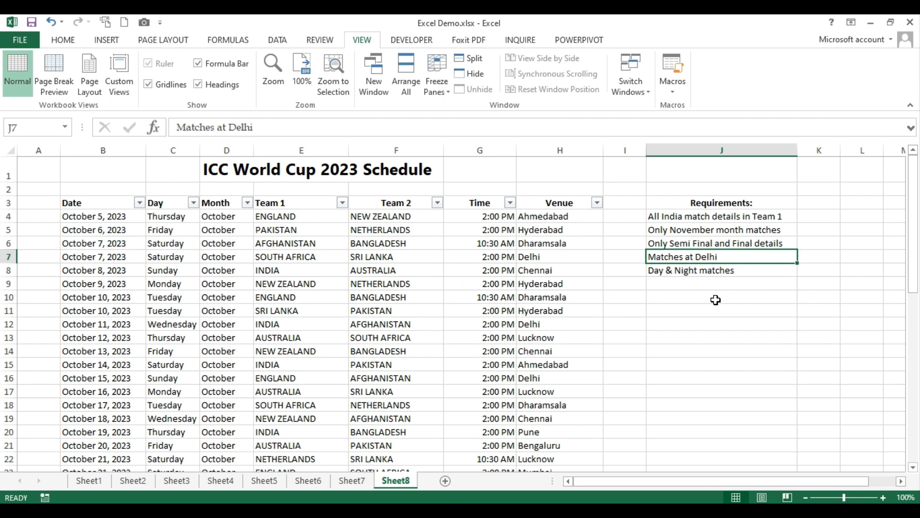
mouse_move(598, 209)
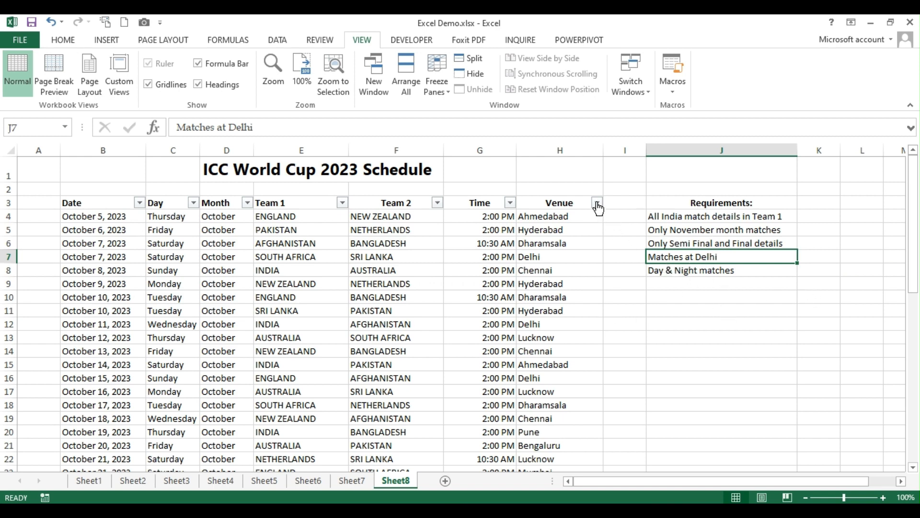
Step: Filter the Venue column to show only Delhi matches
left_click(597, 202)
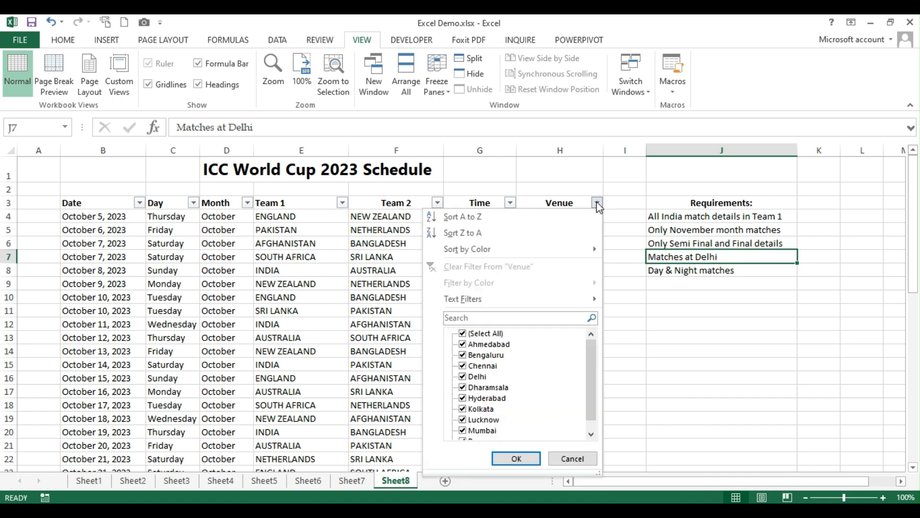
left_click(463, 332)
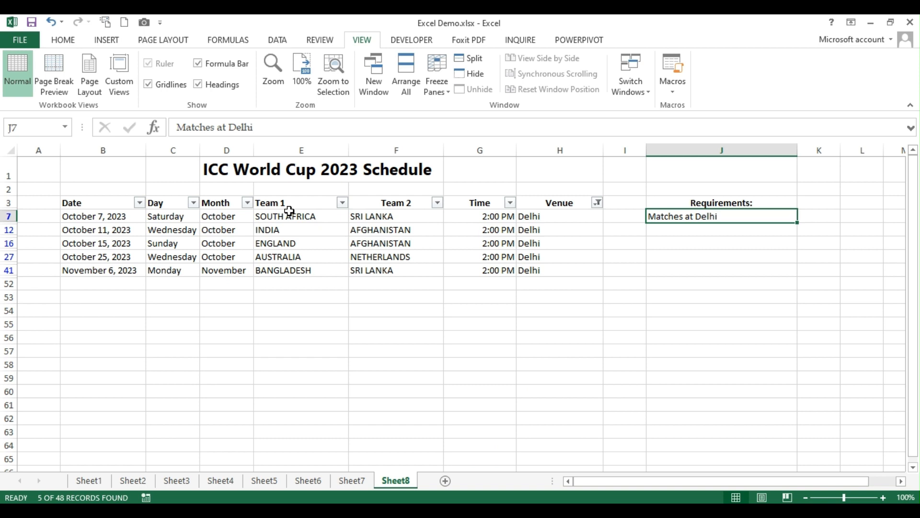
left_click(288, 216)
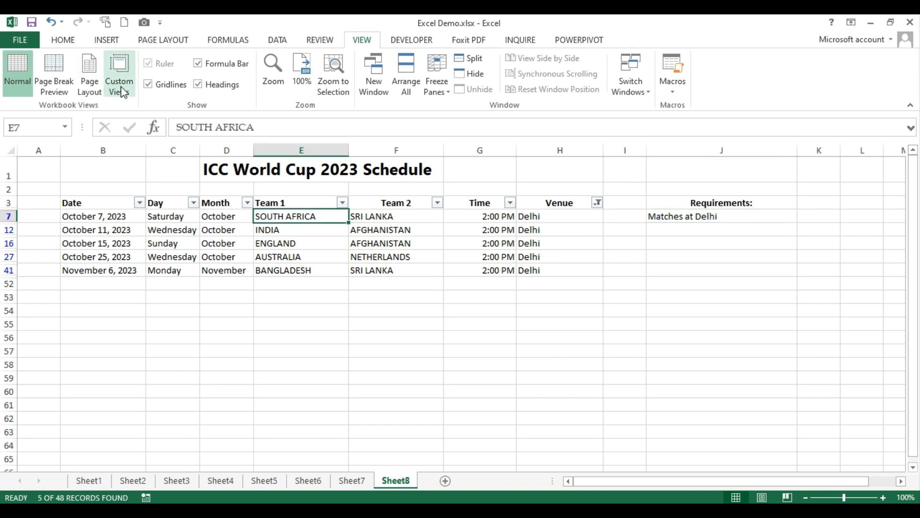
Step: Save the Delhi layout as custom view DELHI and clear the Venue filter
left_click(119, 69)
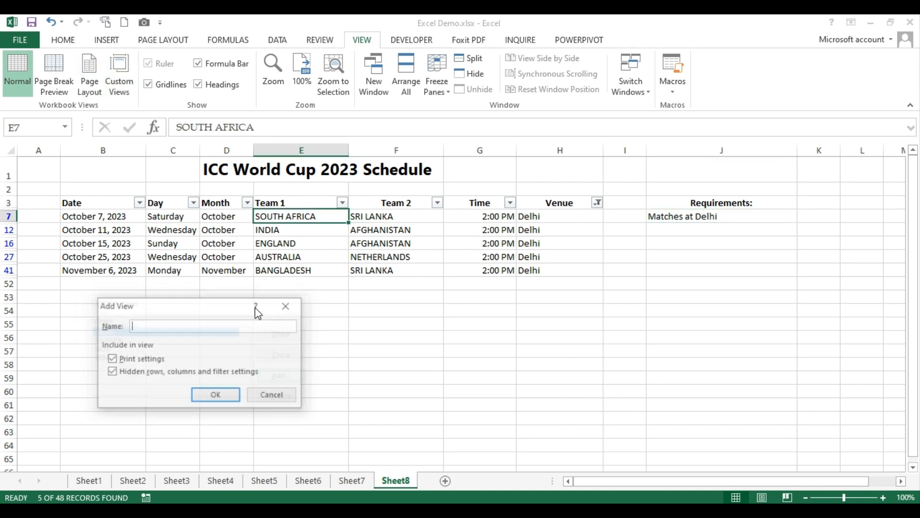
type("DEL")
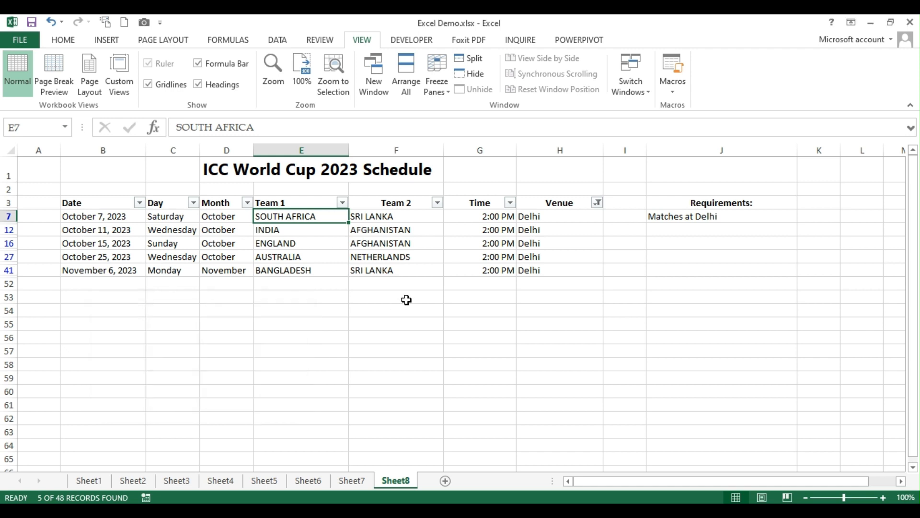
left_click(596, 202)
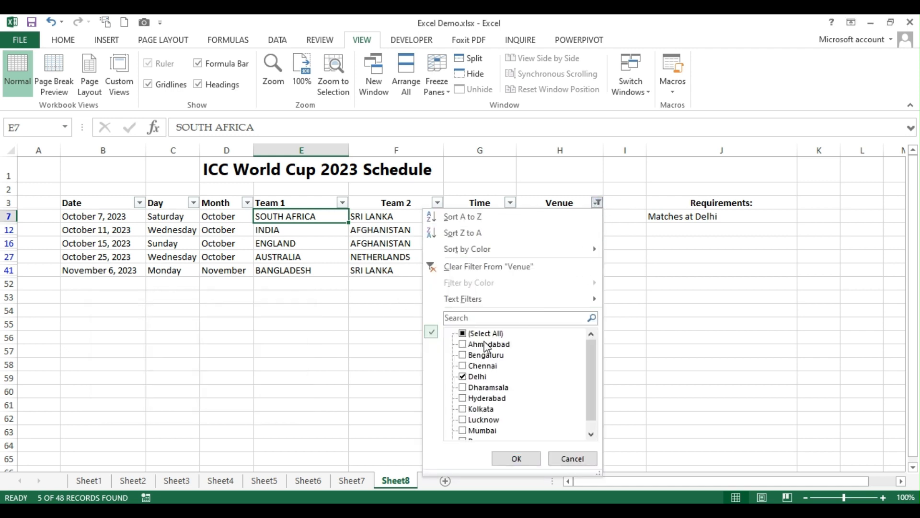
left_click(488, 266)
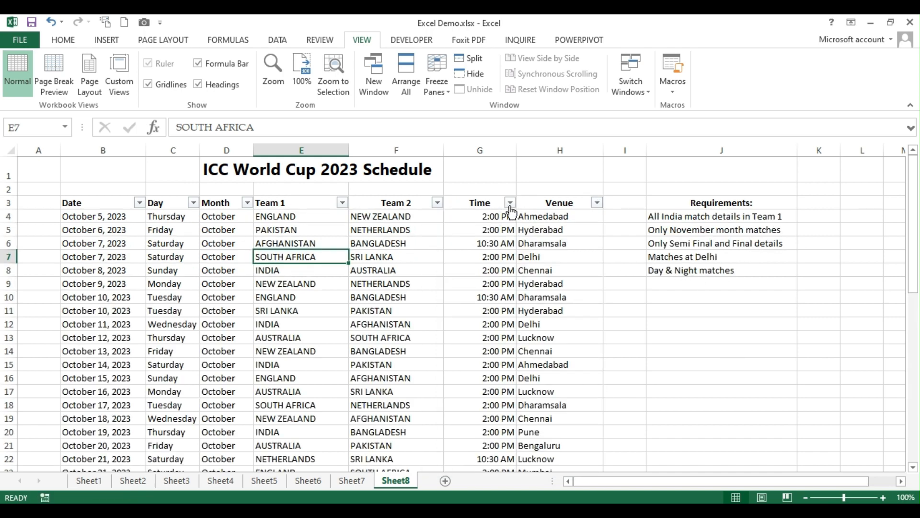
Step: Filter the Time column to exclude 10:30 AM, keeping only 2:00 PM matches
left_click(510, 202)
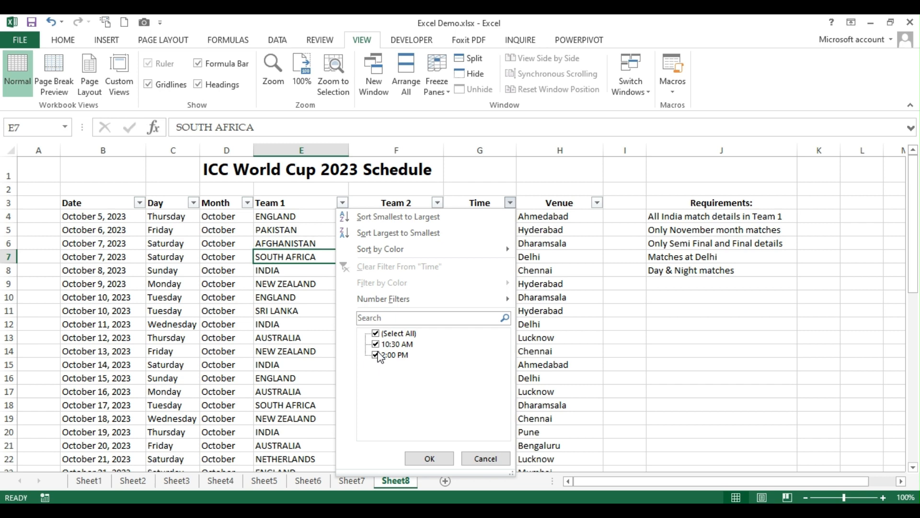
left_click(375, 343)
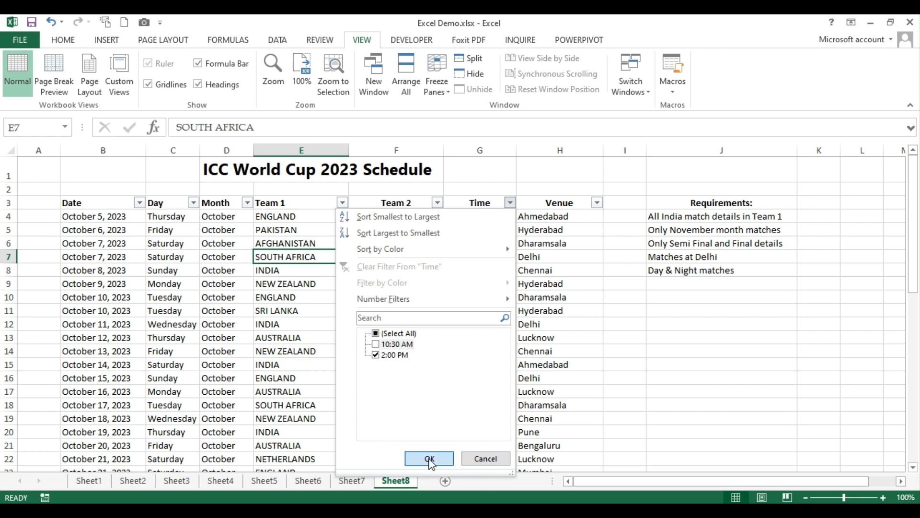
left_click(428, 458)
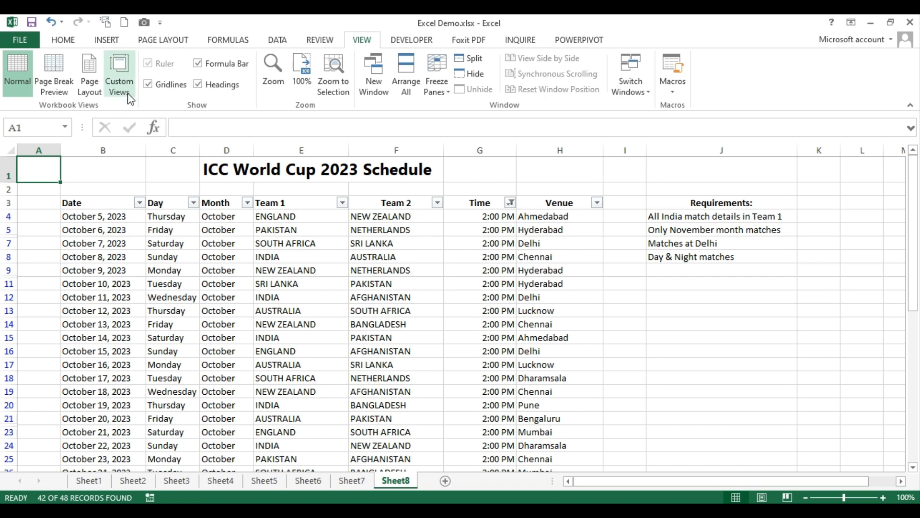
Step: Save the 2:00 PM layout as custom view DN
left_click(118, 74)
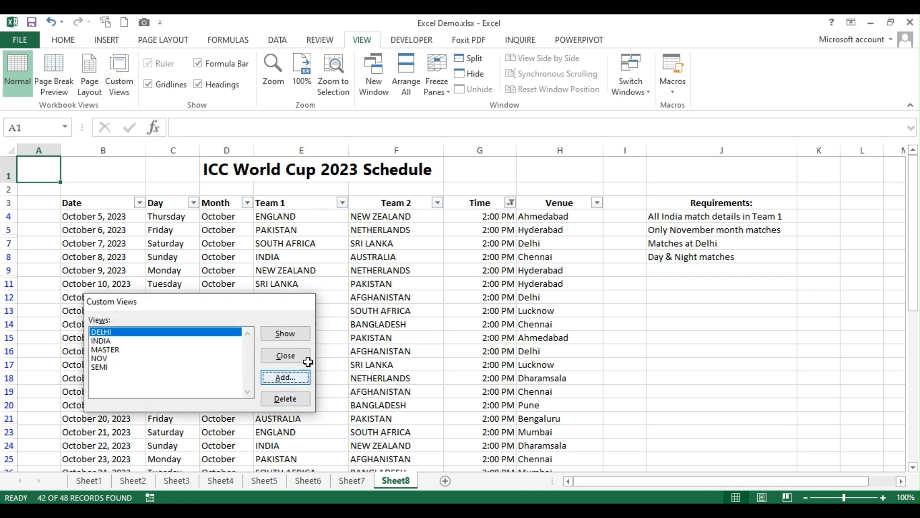
left_click(285, 376)
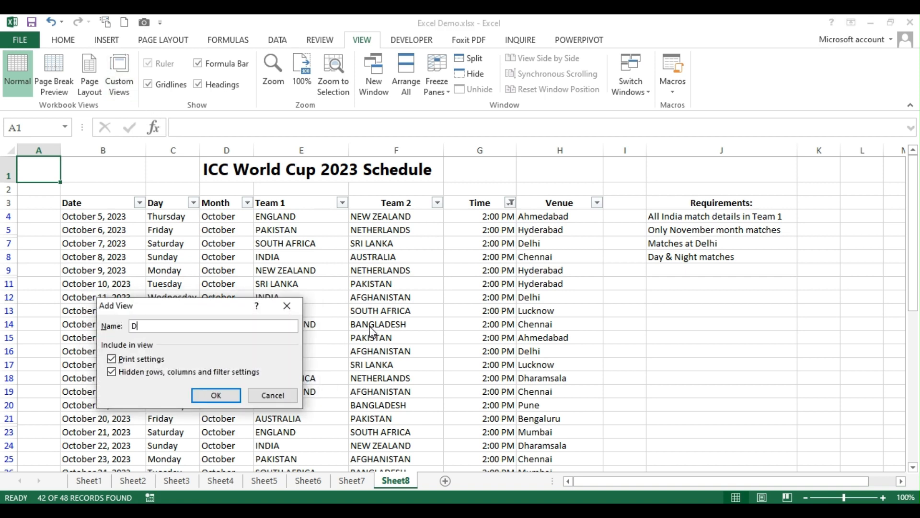
type("N")
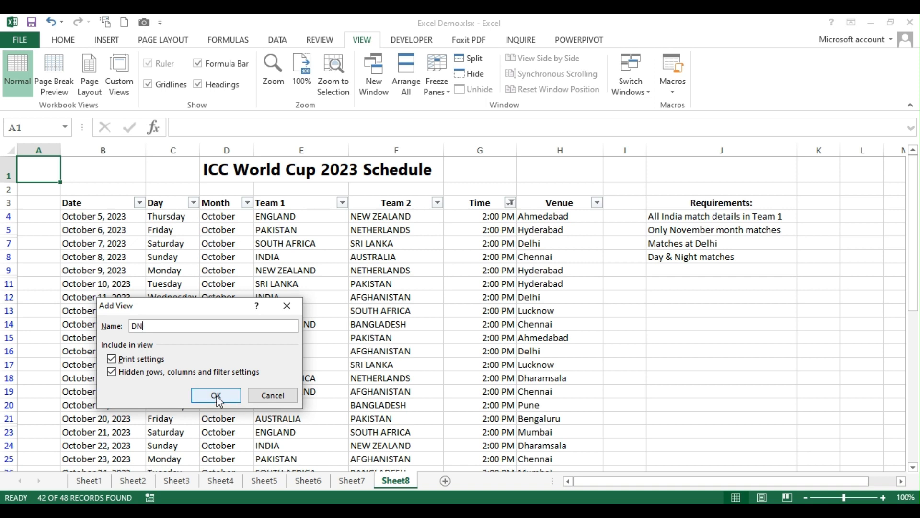
left_click(215, 395)
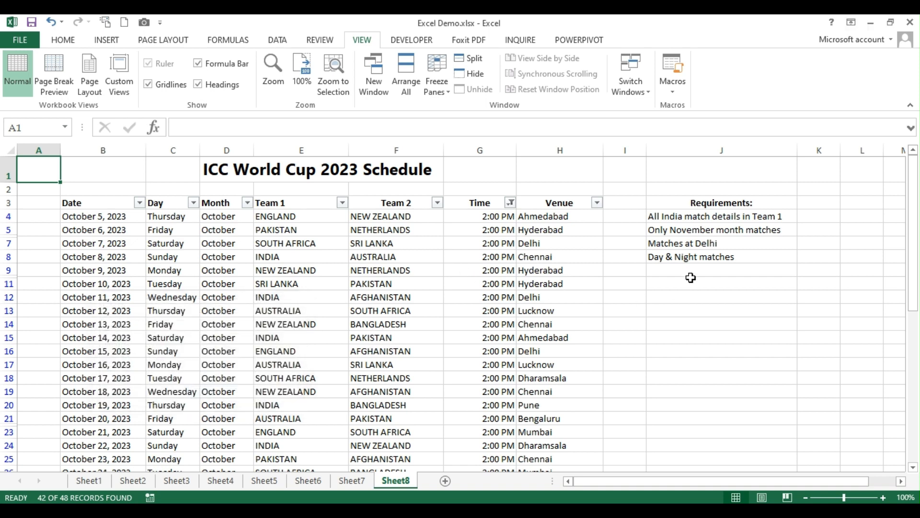
Step: Clear the Time filter so the 10:30 AM matches reappear
left_click(512, 203)
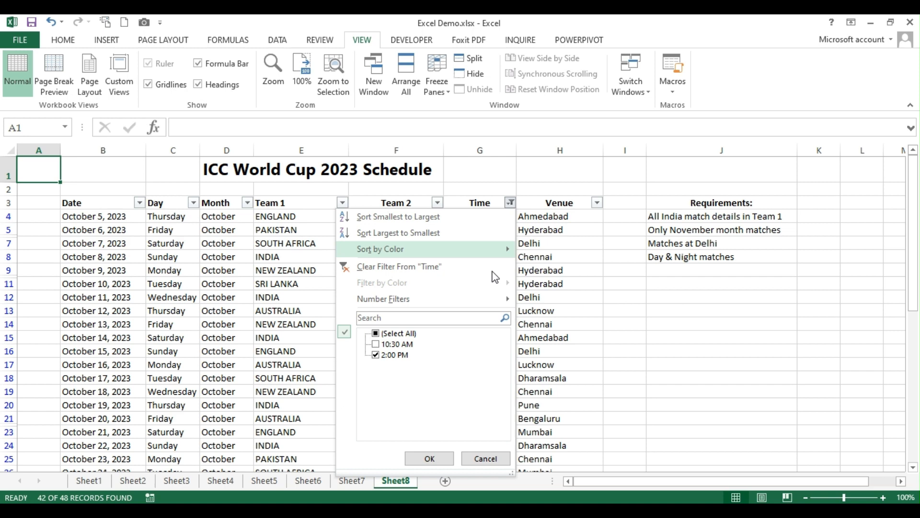
left_click(429, 458)
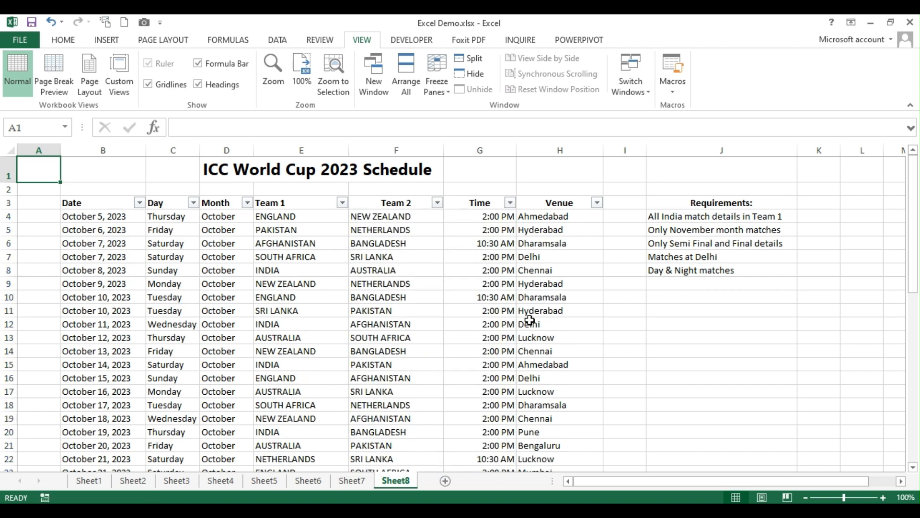
mouse_move(401, 279)
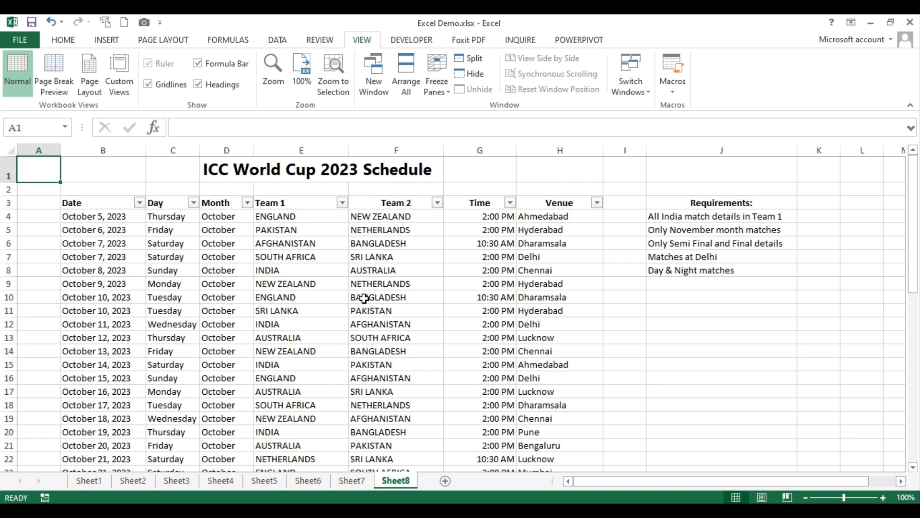
Step: Show the saved INDIA custom view to list India's nine Team 1 matches
left_click(118, 74)
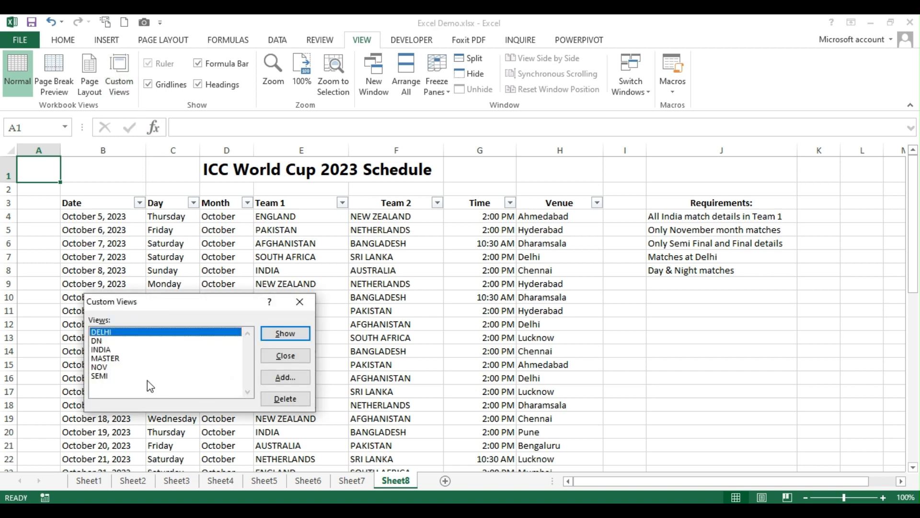
left_click(100, 350)
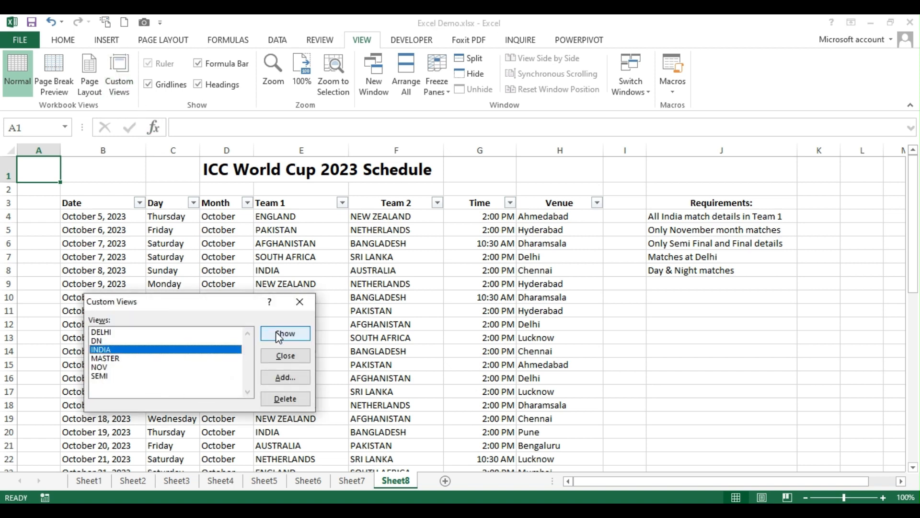
left_click(285, 333)
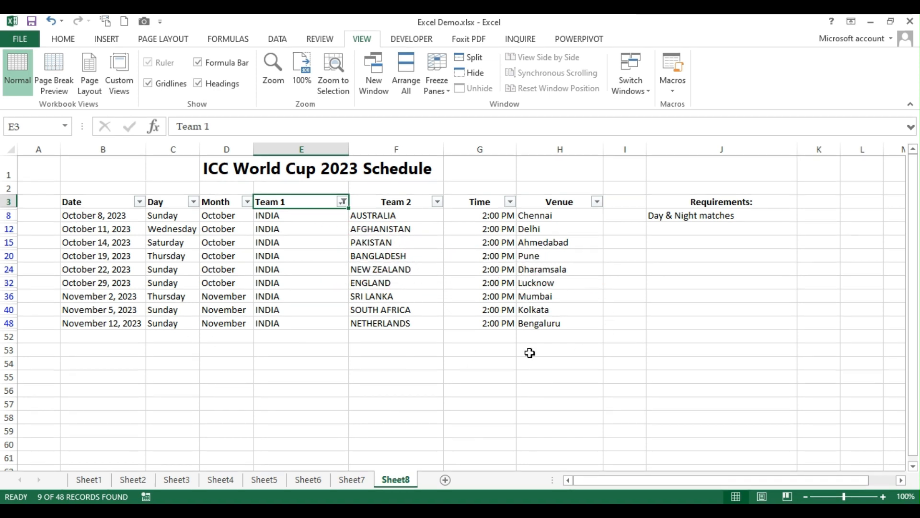
mouse_move(132, 106)
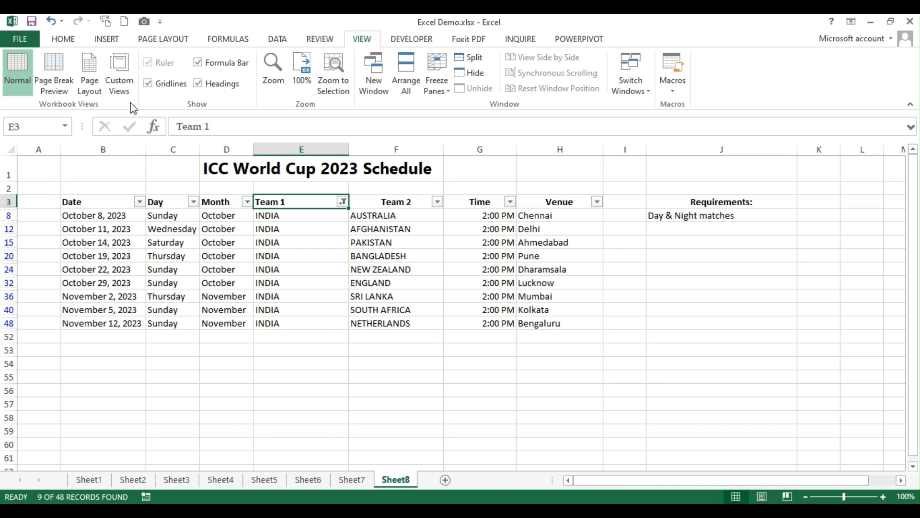
Step: Show the saved NOV custom view to list the 17 November matches
left_click(119, 74)
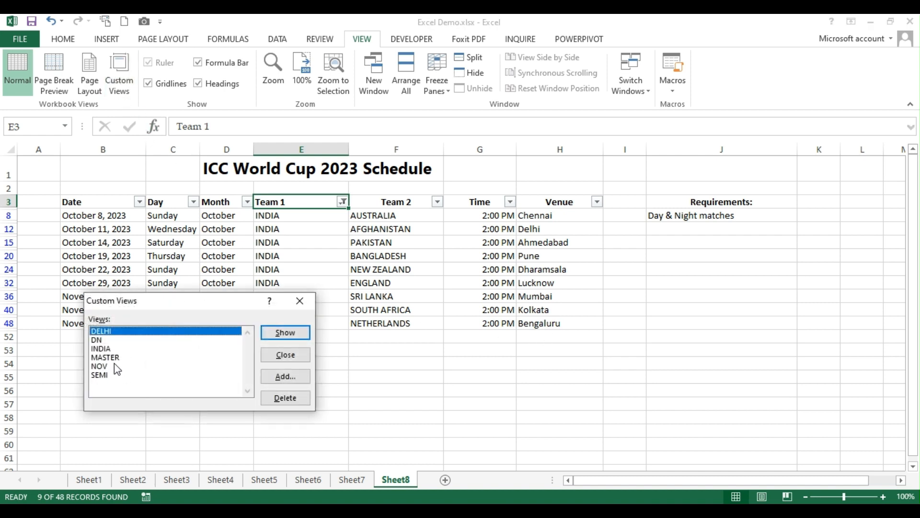
left_click(99, 365)
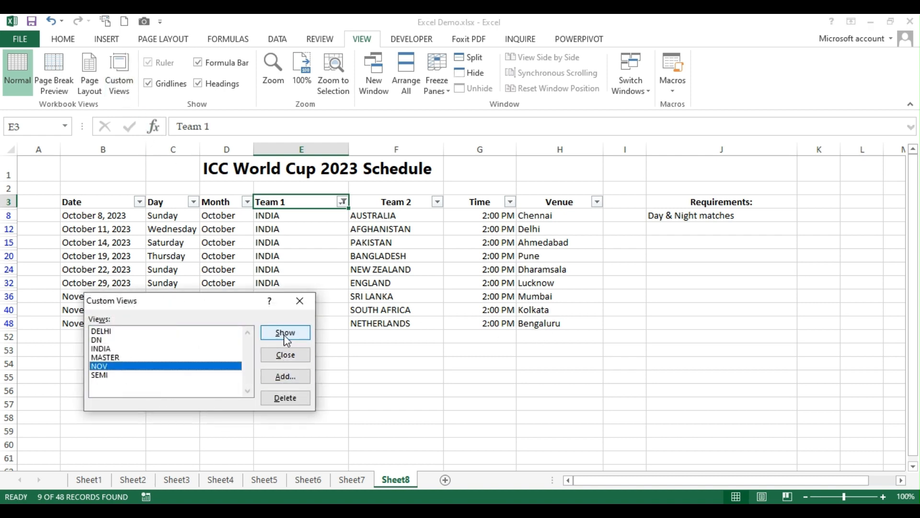
left_click(284, 332)
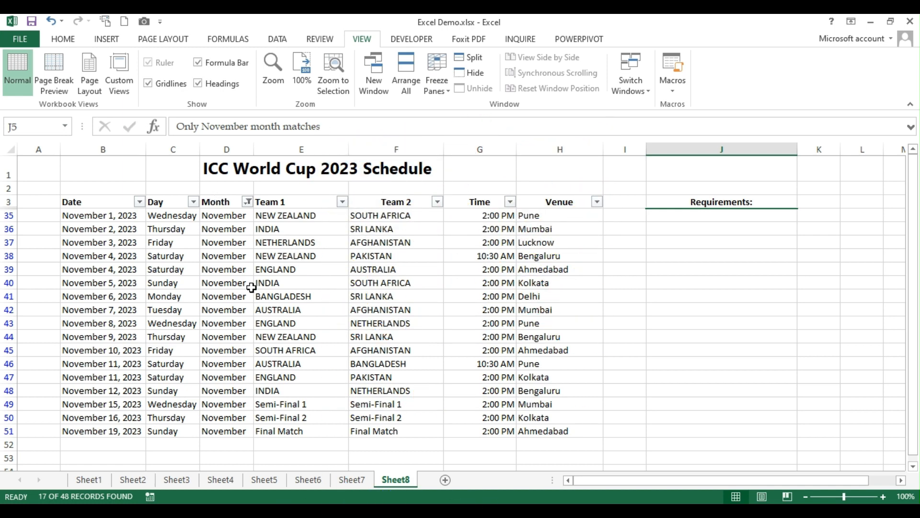
mouse_move(487, 323)
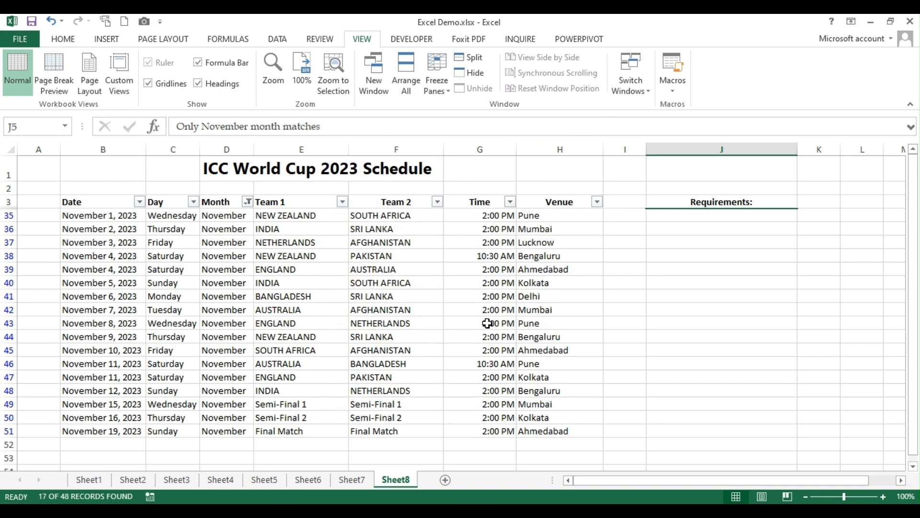
mouse_move(86, 270)
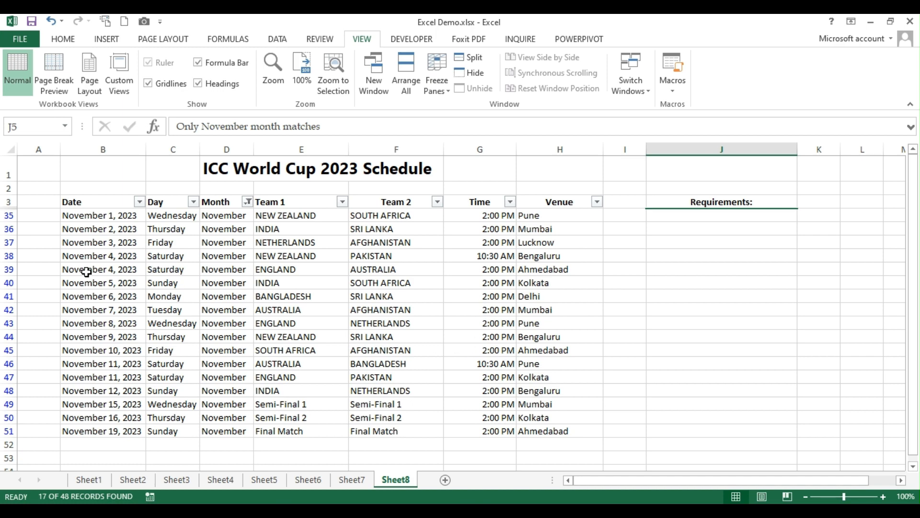
Step: Show the MASTER custom view to restore the full unfiltered schedule
left_click(118, 71)
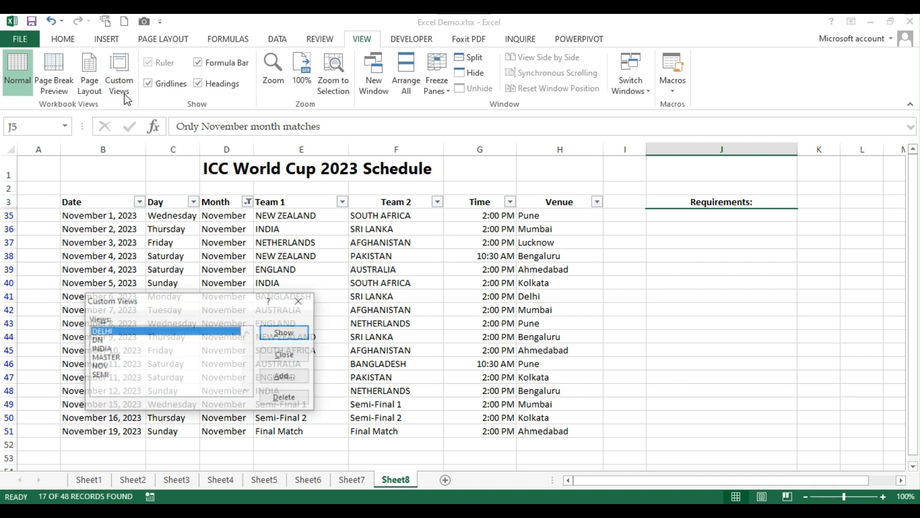
left_click(105, 357)
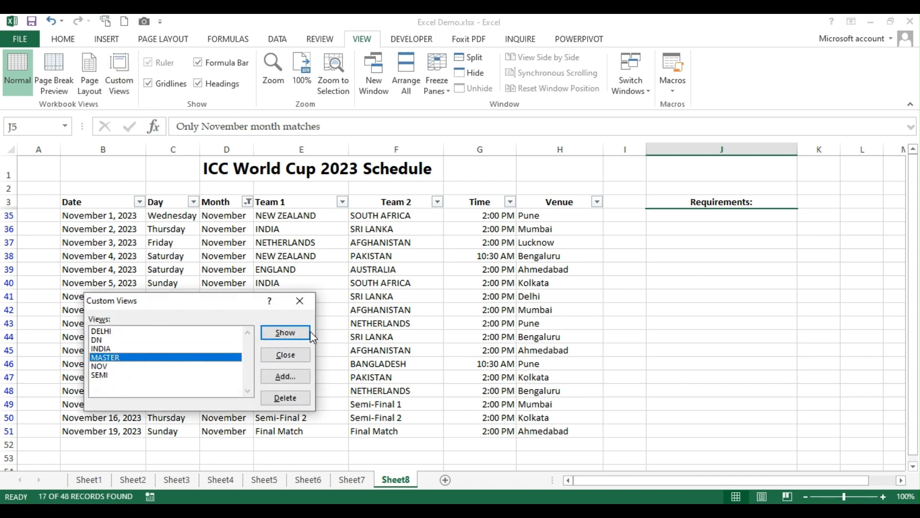
left_click(285, 333)
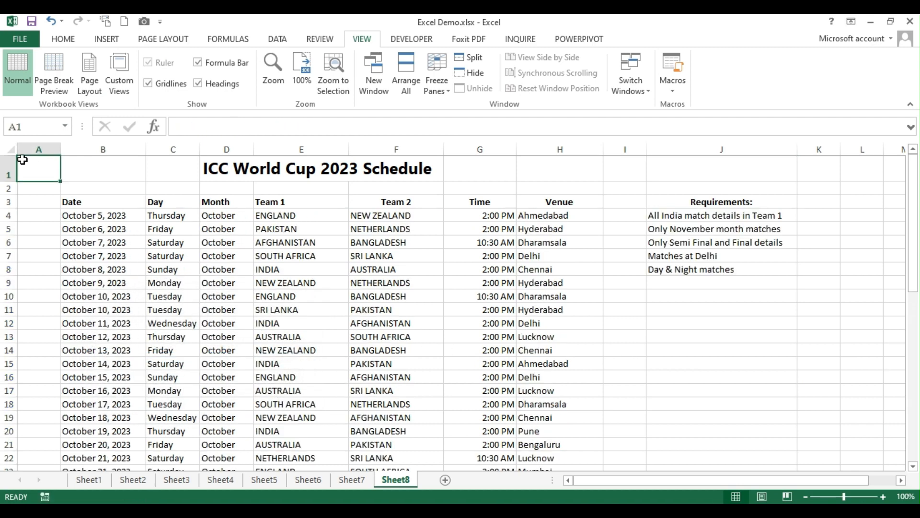
mouse_move(406, 246)
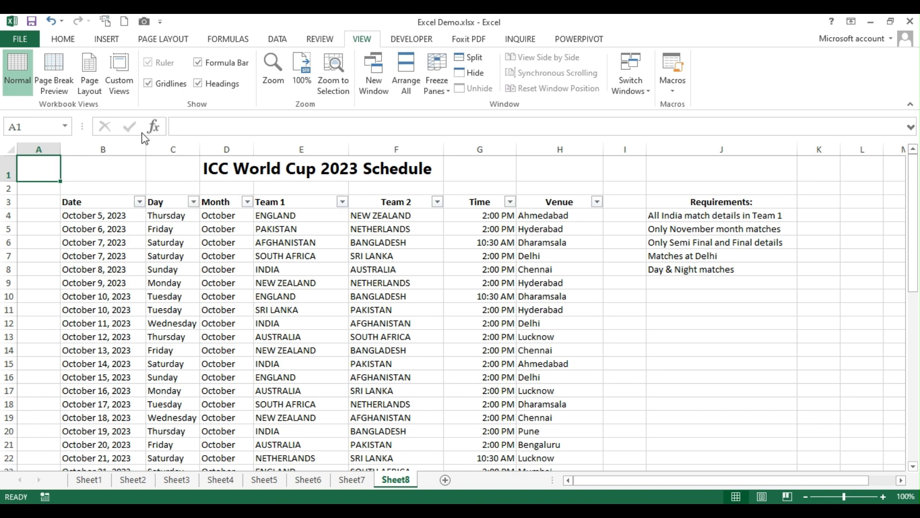
Step: Show the DN custom view, listing only the 42 matches starting at 2:00 PM
left_click(119, 73)
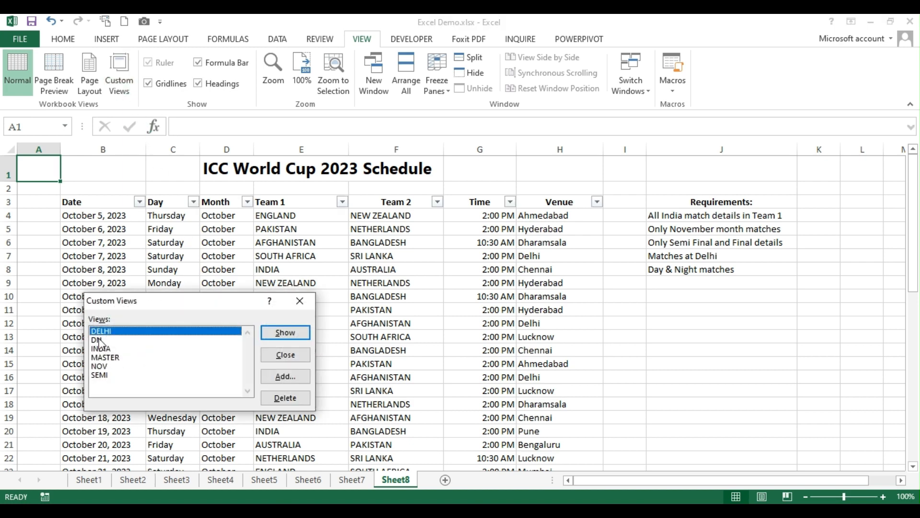
left_click(96, 339)
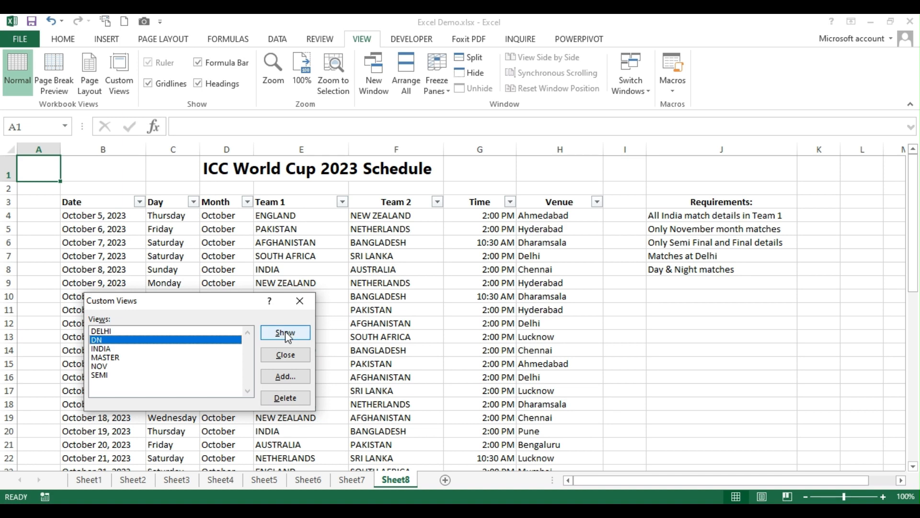
left_click(285, 332)
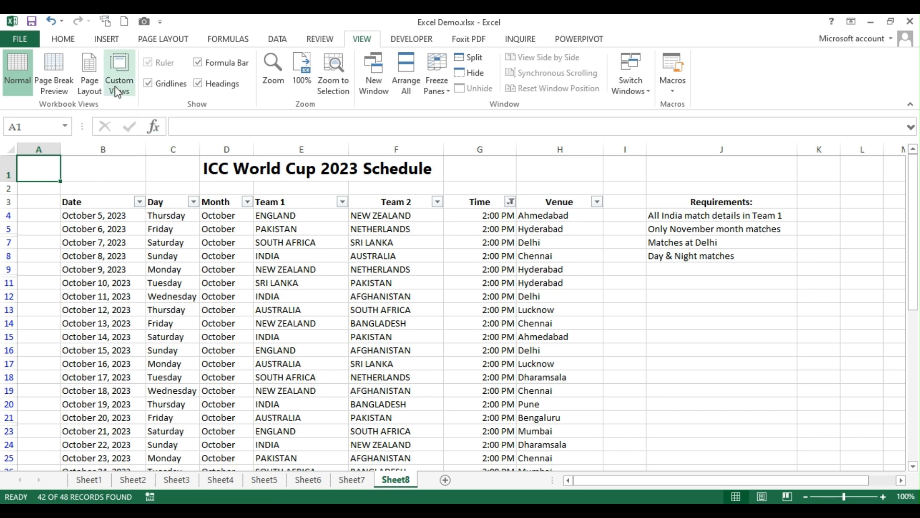
Step: Show the SEMI custom view, leaving only the two semi-finals and the final
left_click(119, 70)
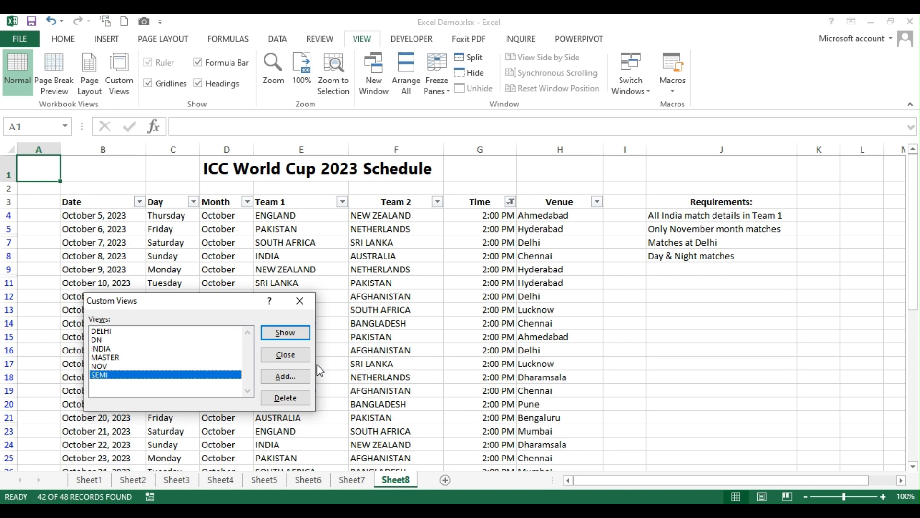
left_click(285, 333)
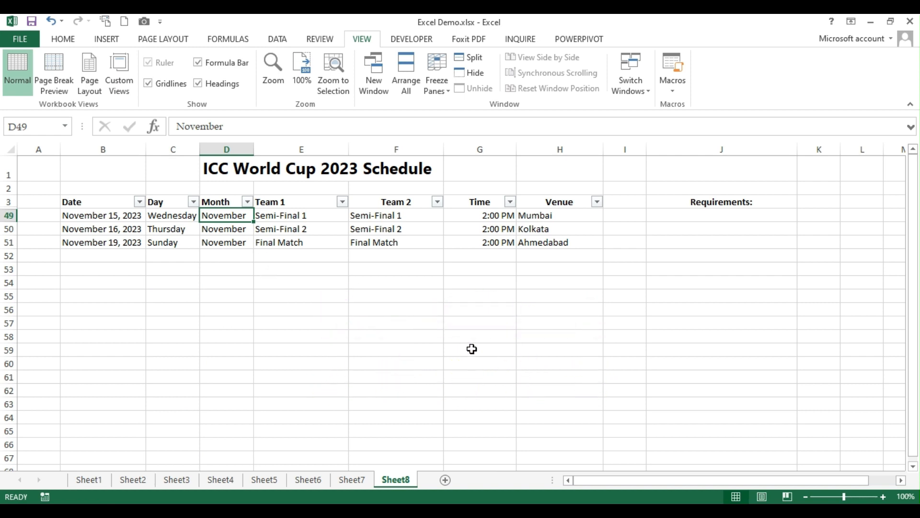
Step: Show the MASTER custom view again, with no filters and all requirements visible
left_click(118, 71)
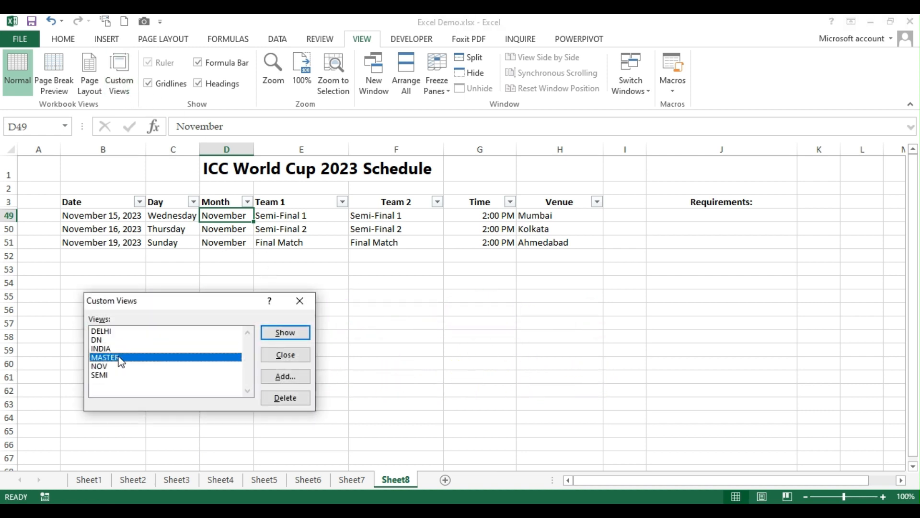
left_click(285, 332)
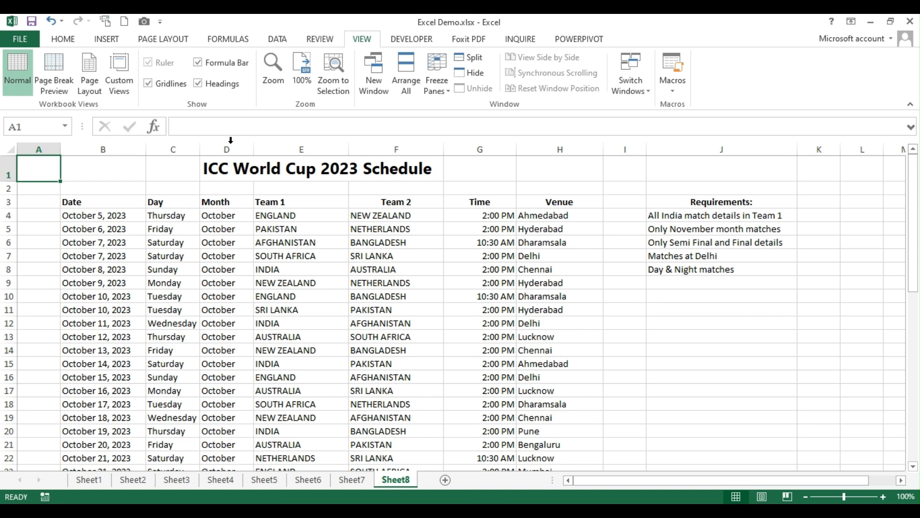
left_click(119, 72)
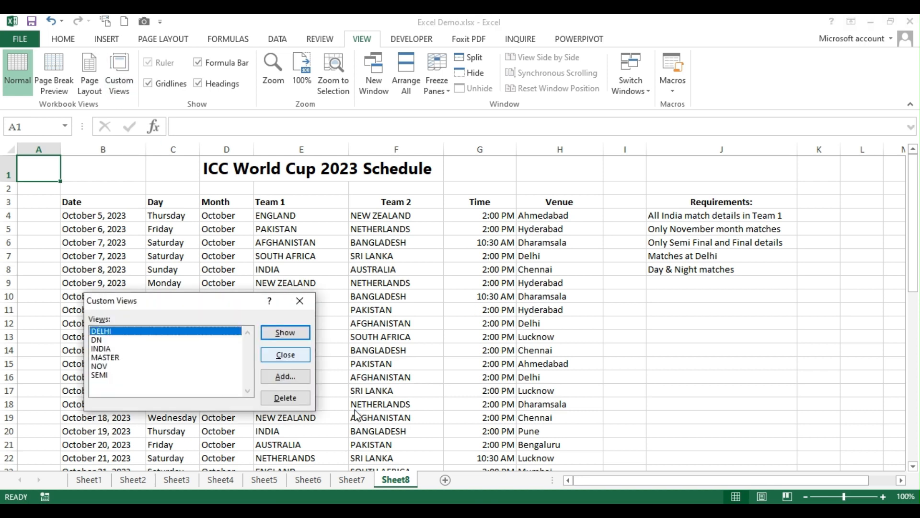
left_click(285, 376)
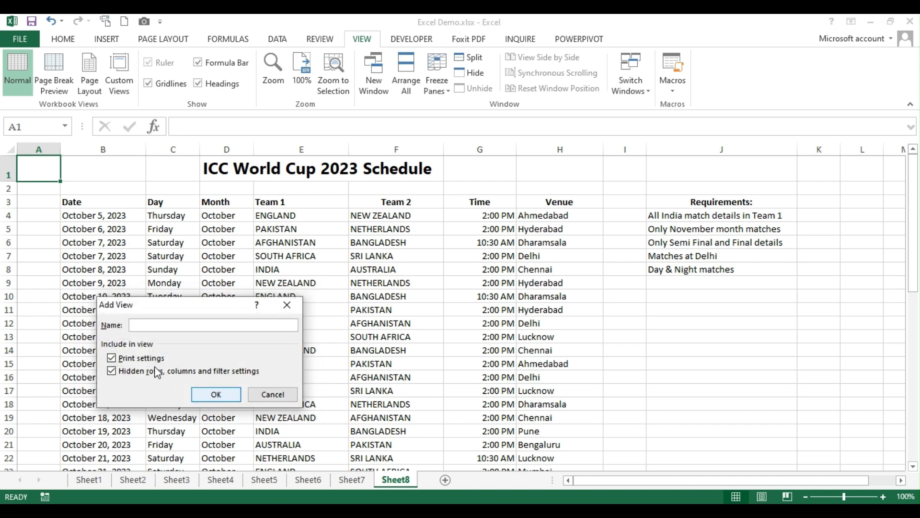
left_click(213, 325)
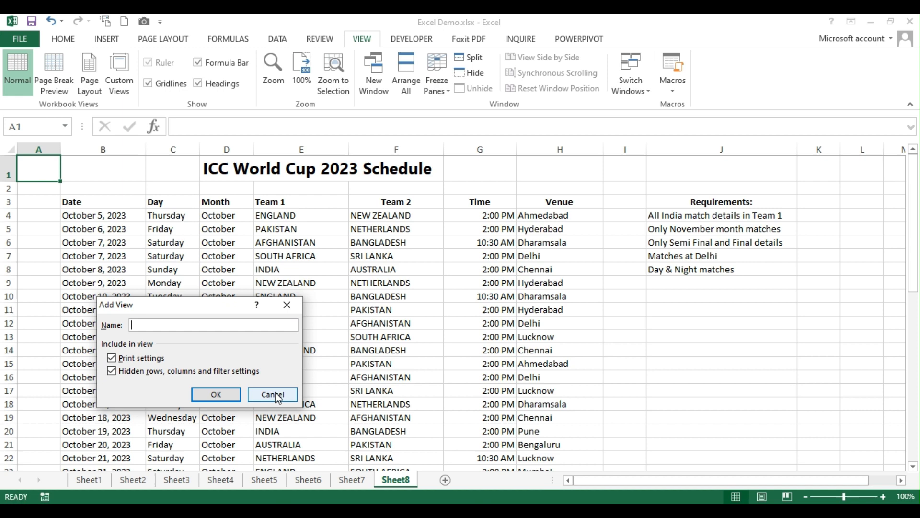
left_click(272, 394)
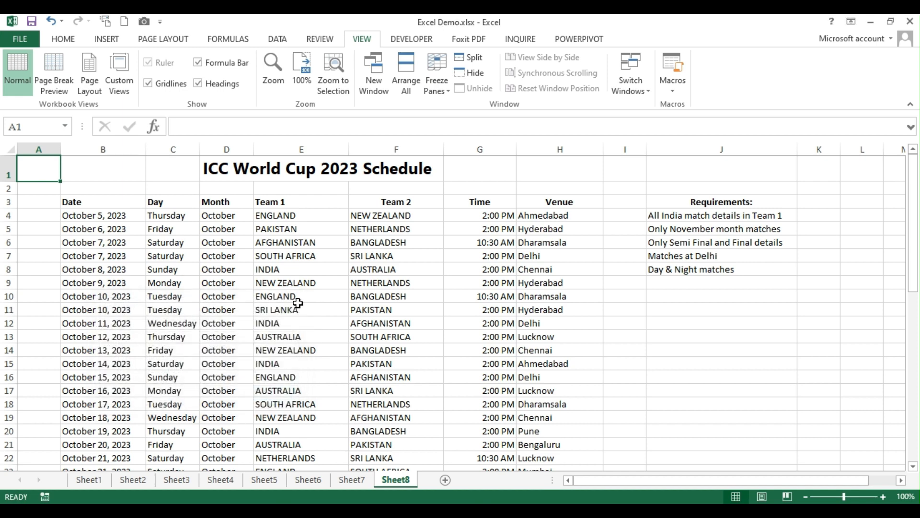